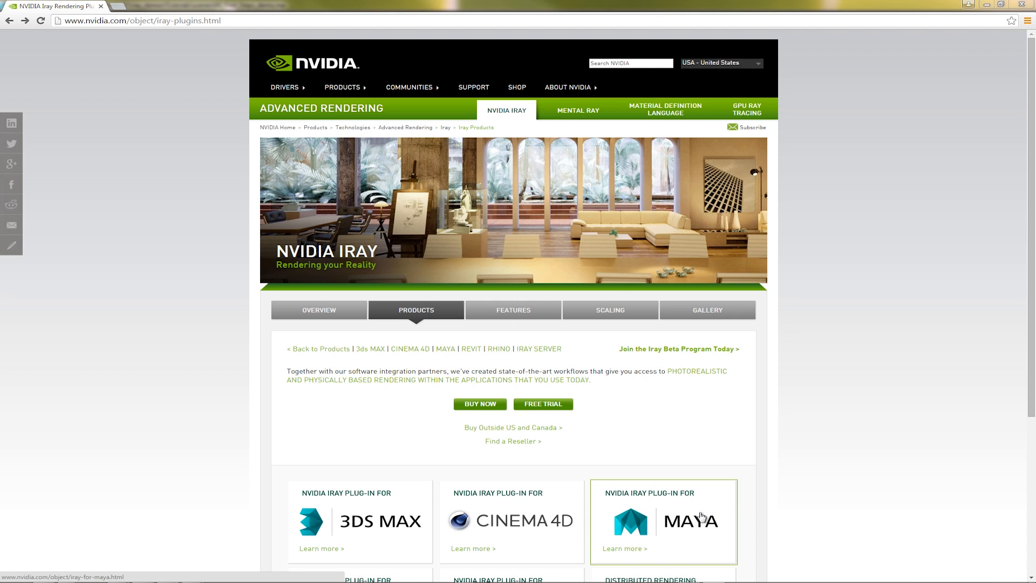
Reach the 90-day Iray for Maya plug-in free trial registration form on the NVIDIA site
{"action": "left_click", "coordinate": [624, 548]}
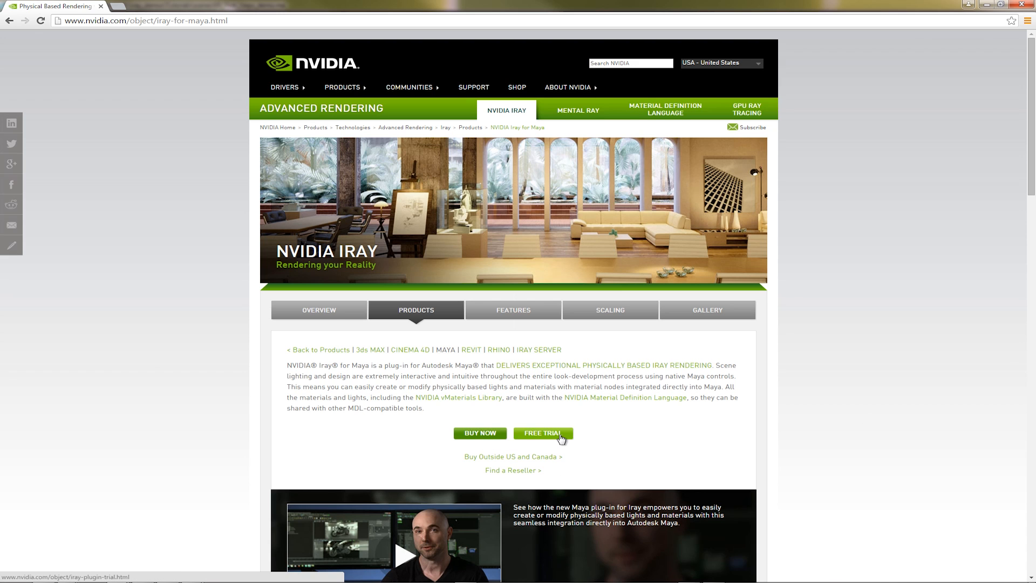
{"action": "left_click", "coordinate": [542, 433]}
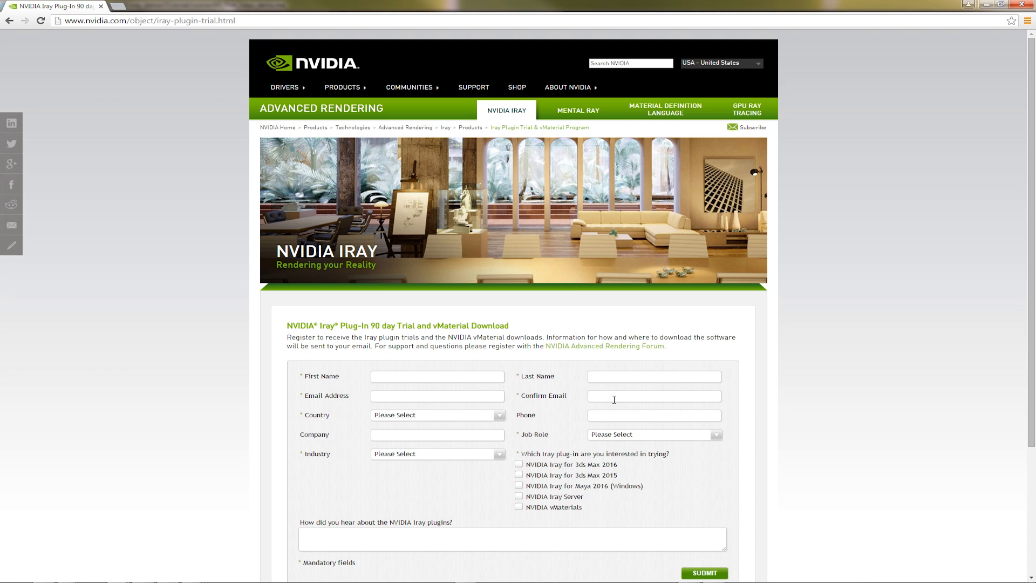
{"action": "left_click", "coordinate": [519, 485]}
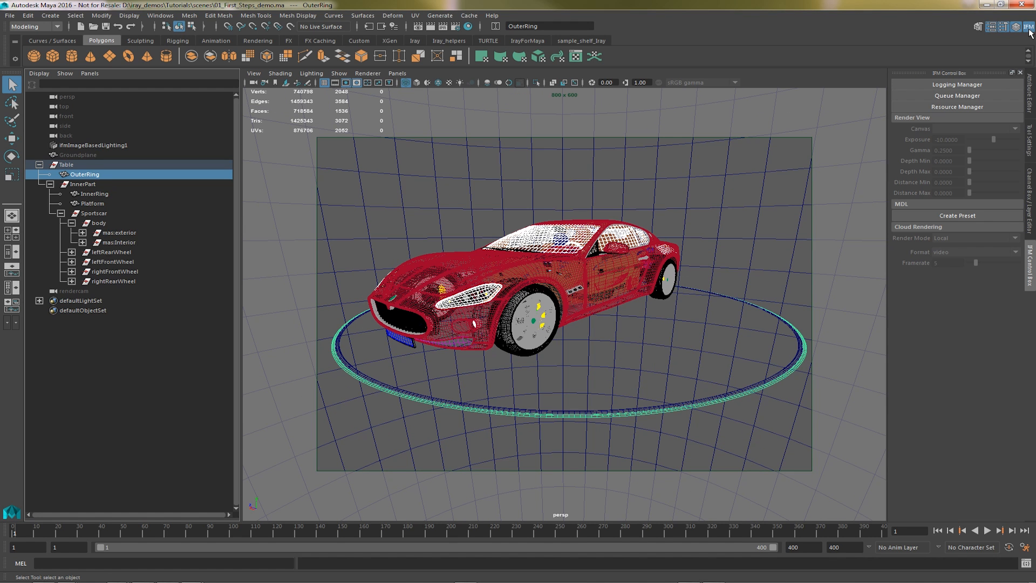
{"action": "mouse_move", "coordinate": [978, 78]}
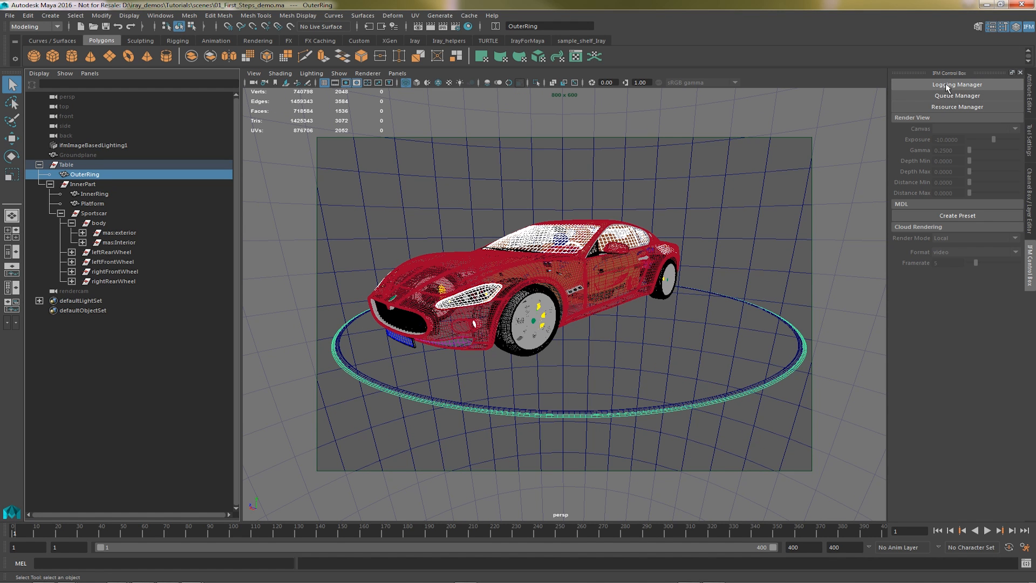
{"action": "mouse_move", "coordinate": [147, 40]}
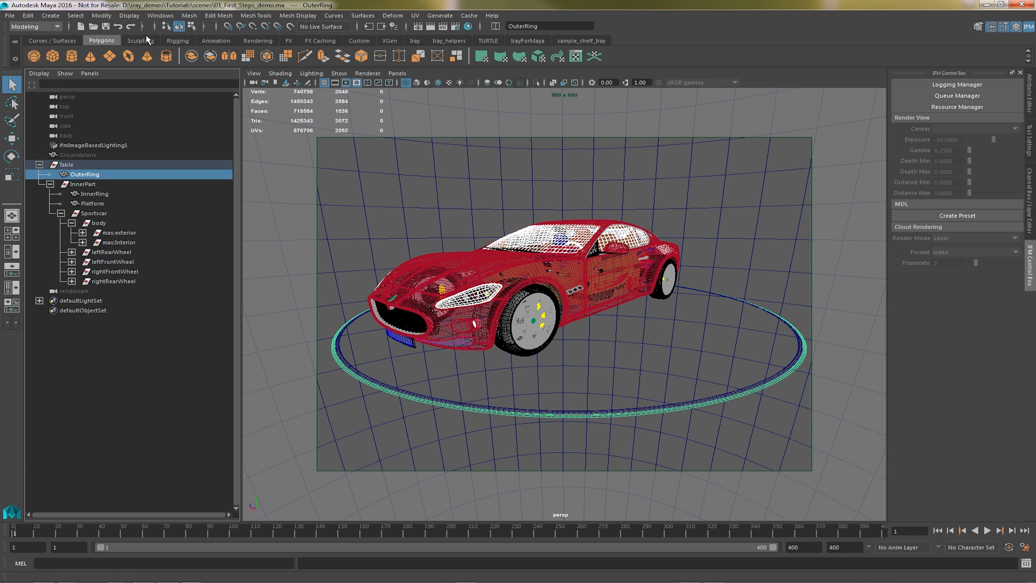
{"action": "left_click", "coordinate": [160, 15]}
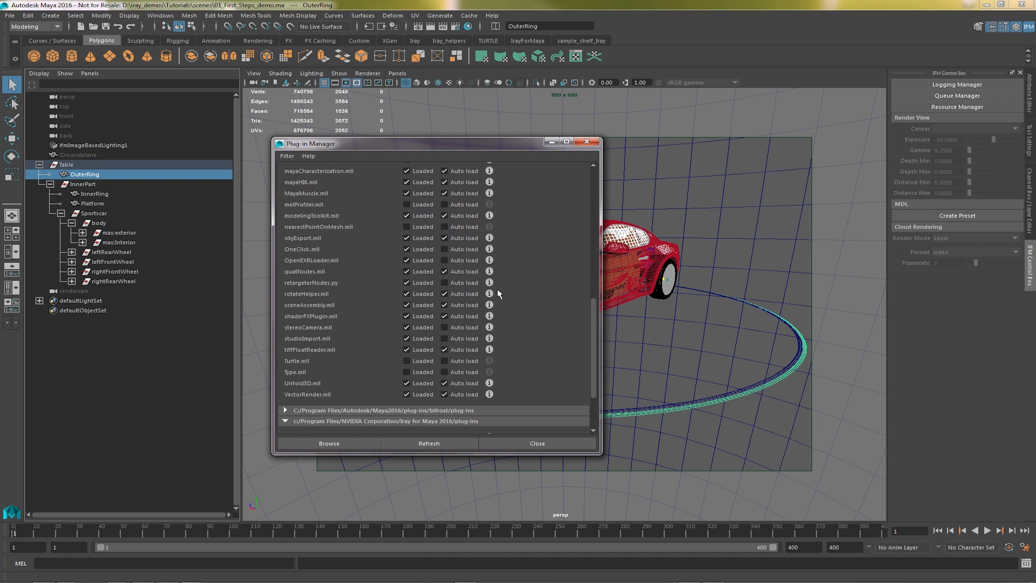
{"action": "scroll", "scroll_direction": "down", "scroll_amount": 3}
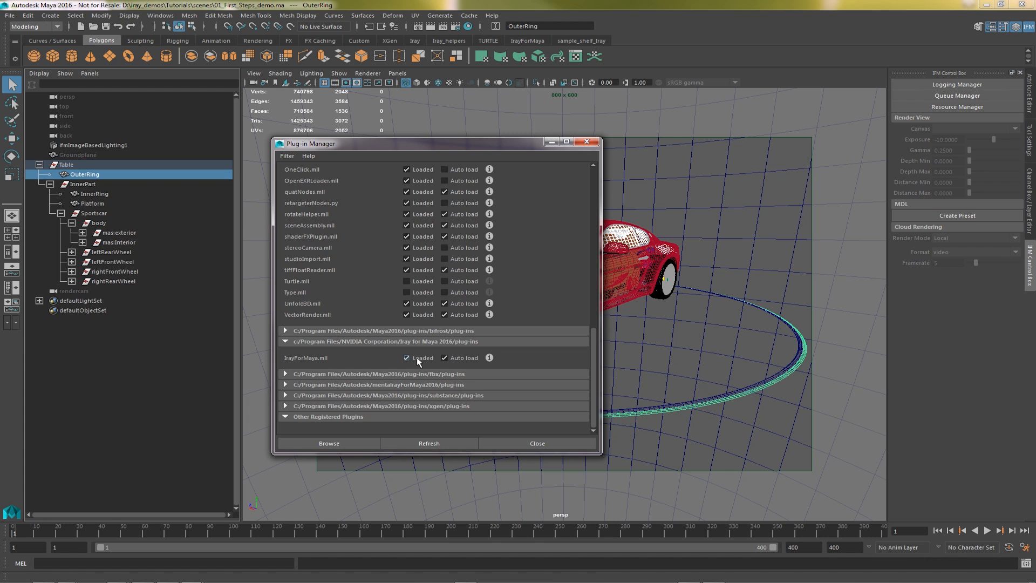
{"action": "left_click", "coordinate": [445, 358]}
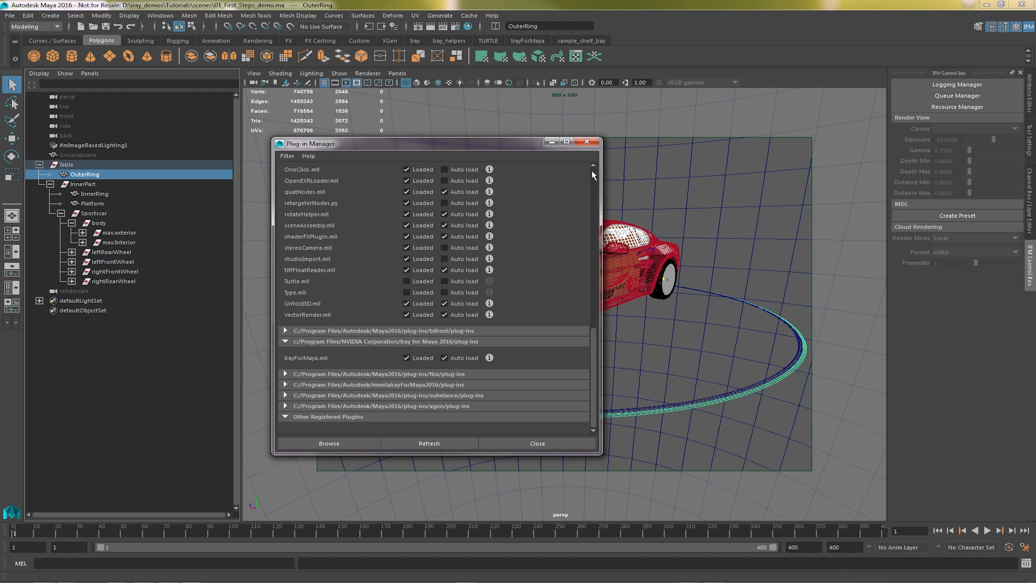
{"action": "left_click", "coordinate": [536, 443]}
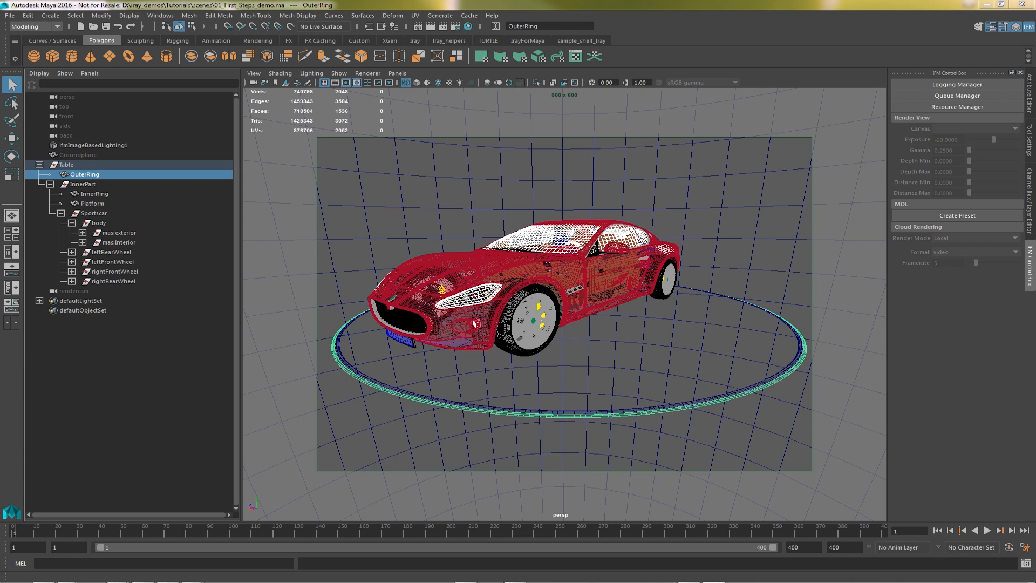
{"action": "mouse_move", "coordinate": [993, 222]}
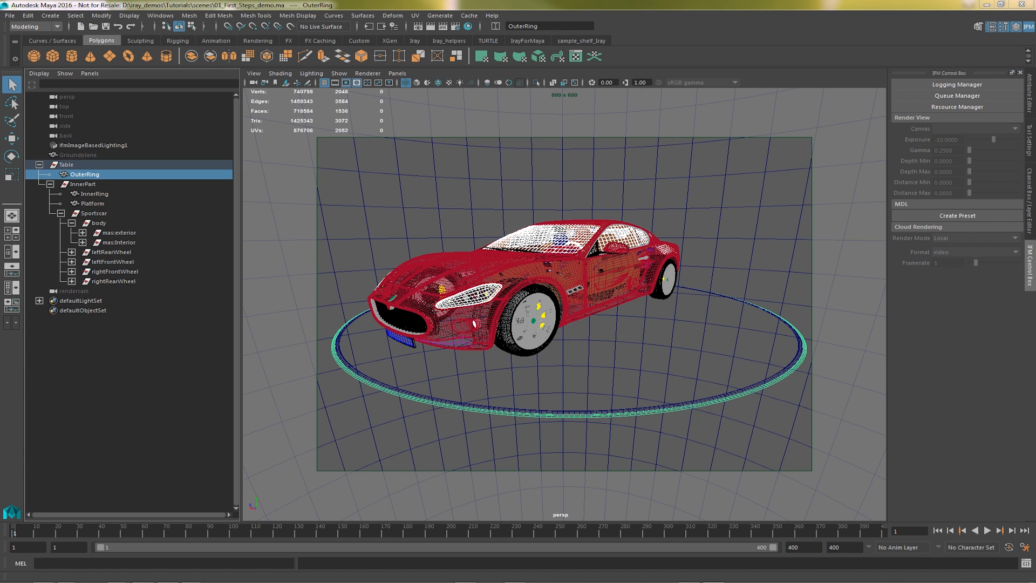
{"action": "left_click", "coordinate": [957, 84]}
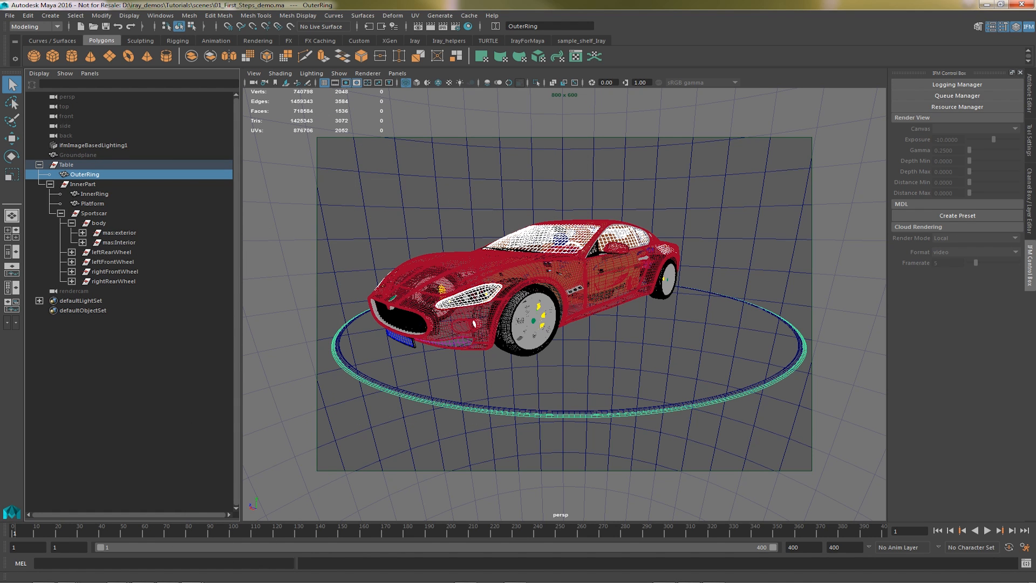
Connect to the Iray Server queue via Queue Manager, review the job settings, then disconnect
{"action": "left_click", "coordinate": [957, 95]}
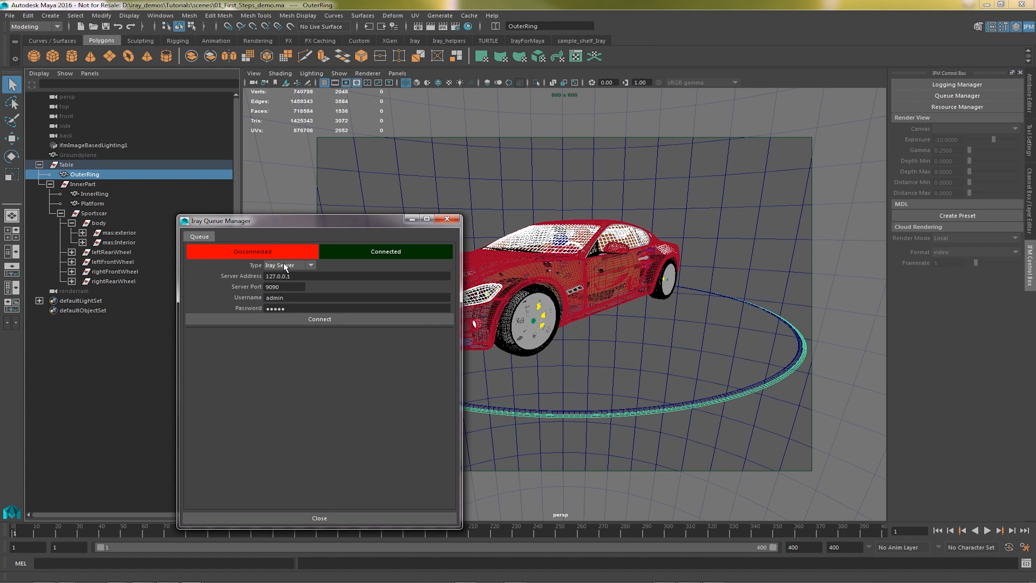
{"action": "left_click", "coordinate": [318, 318]}
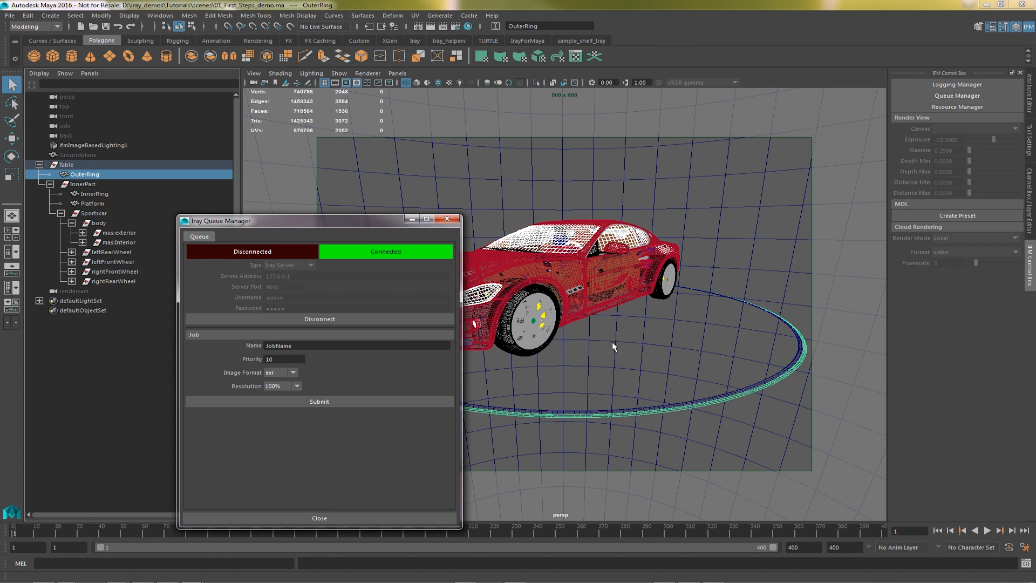
{"action": "mouse_move", "coordinate": [382, 364]}
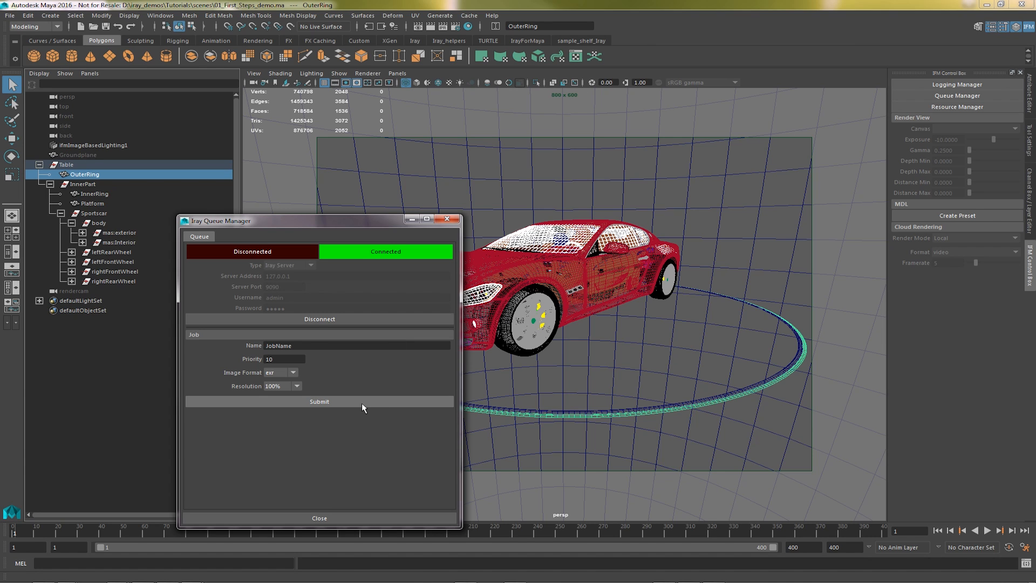
{"action": "mouse_move", "coordinate": [351, 320]}
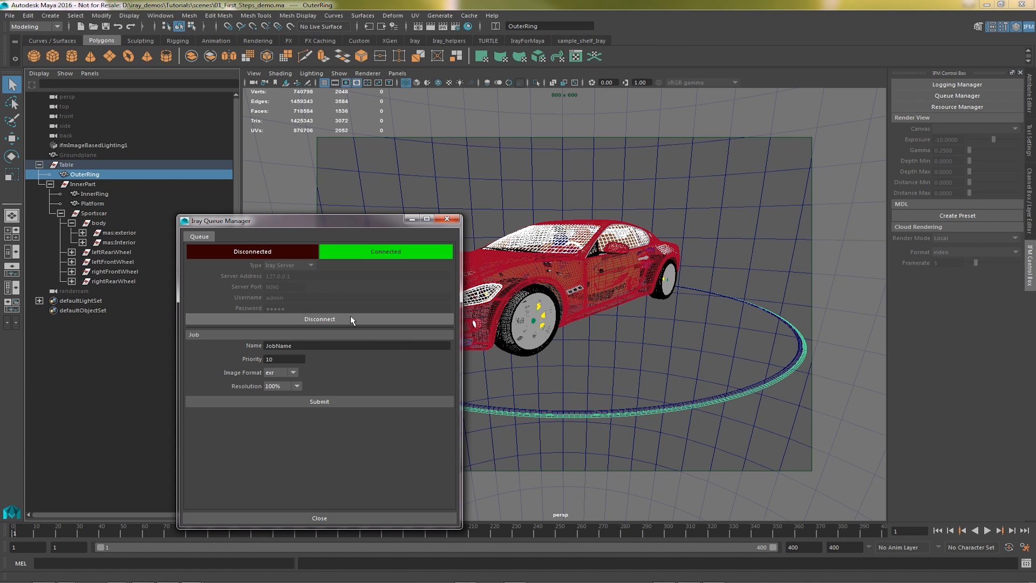
{"action": "left_click", "coordinate": [319, 320]}
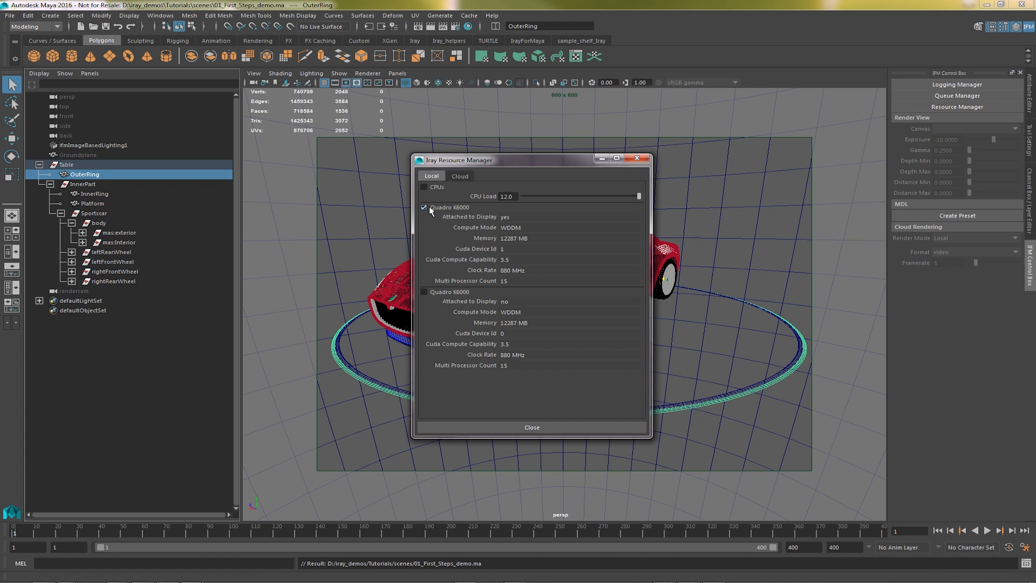
Keep CPUs off with both Quadro K6000 GPUs enabled, review the Cloud connection settings, then close Resource Manager
{"action": "left_click", "coordinate": [423, 187]}
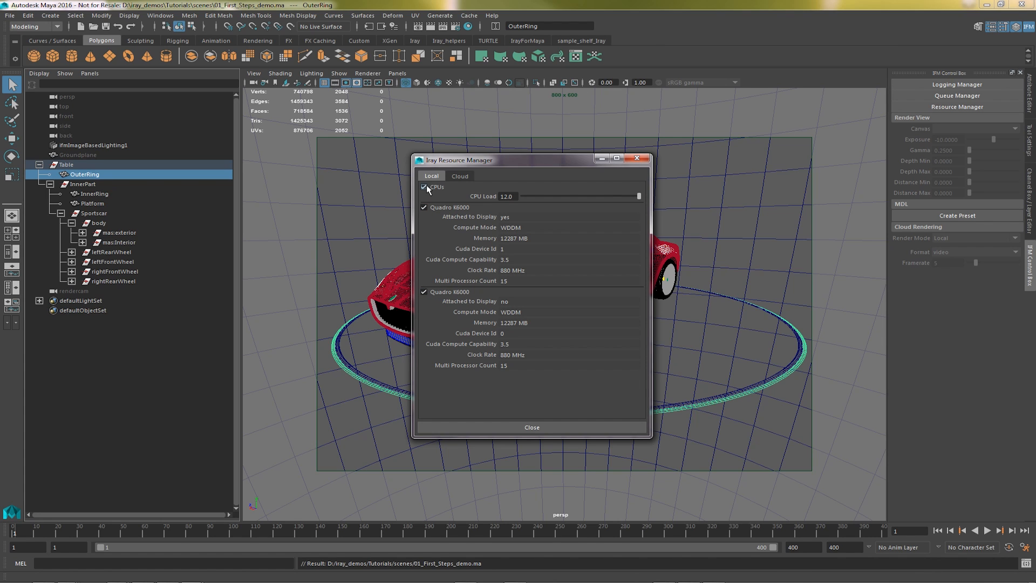
{"action": "left_click_drag", "start_coordinate": [637, 196], "coordinate": [601, 197]}
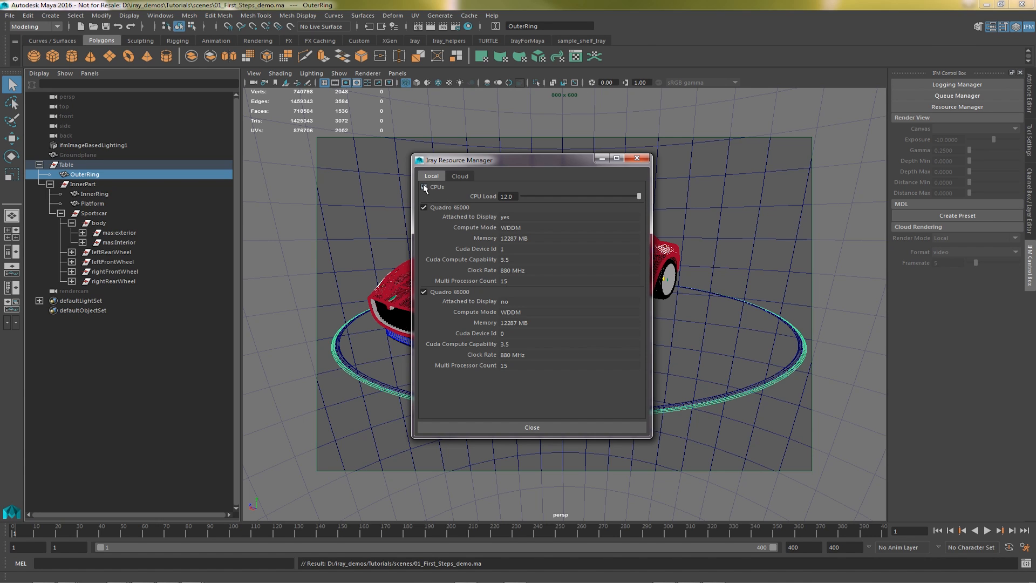
{"action": "left_click", "coordinate": [459, 176]}
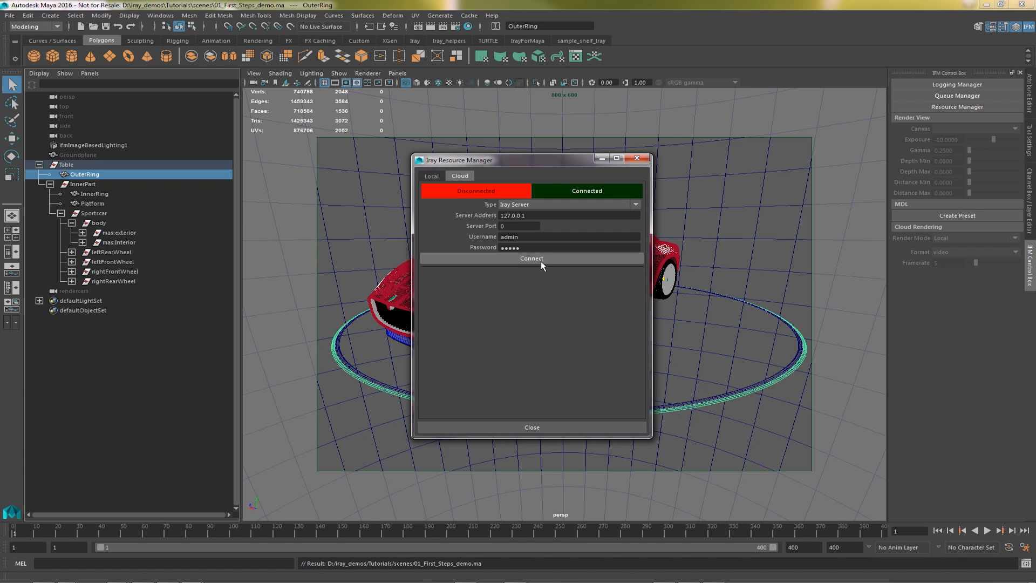
{"action": "left_click", "coordinate": [532, 258]}
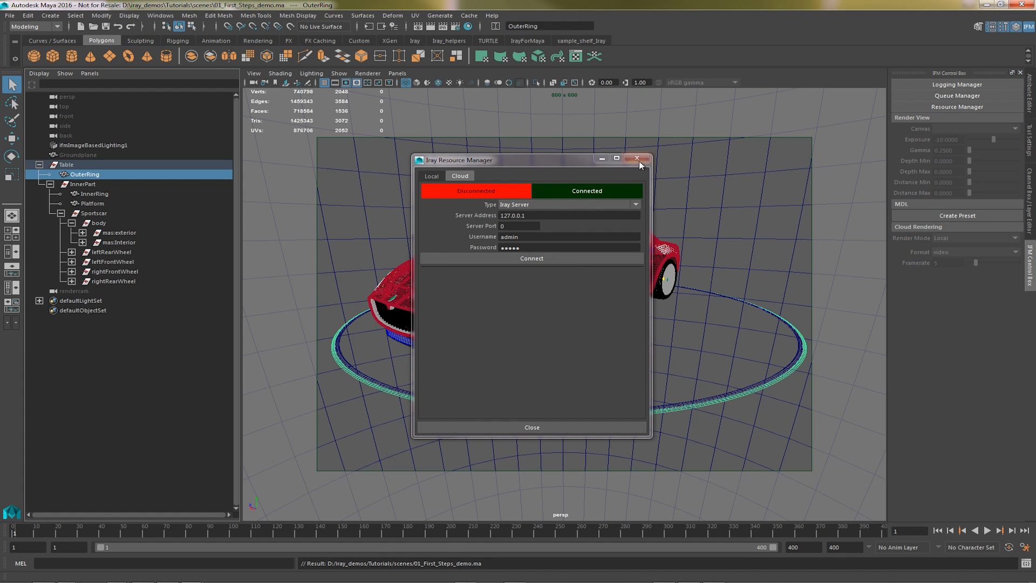
{"action": "left_click", "coordinate": [637, 159]}
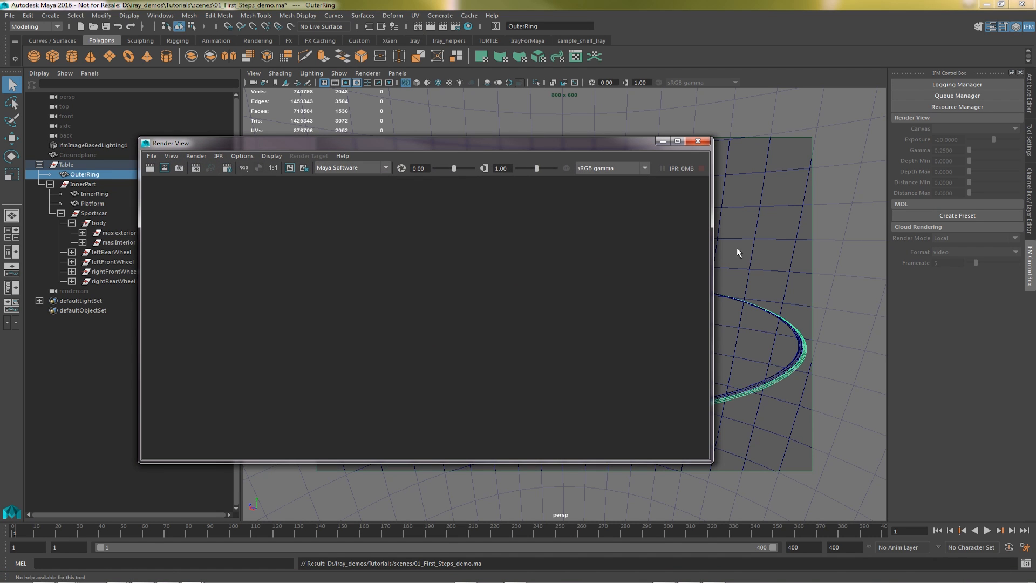
Start an Iray Interactive render of the red car on its turntable in the Render View
{"action": "left_click", "coordinate": [350, 167]}
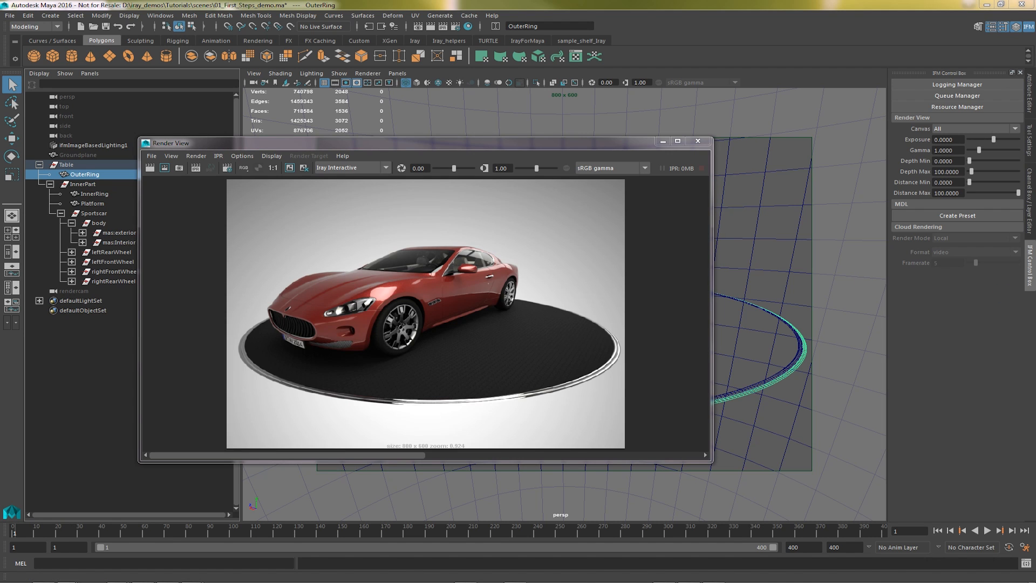
Cycle the Canvas through Diffuse, Gloss and the custom light-plus-emission combined pass
{"action": "left_click", "coordinate": [976, 129]}
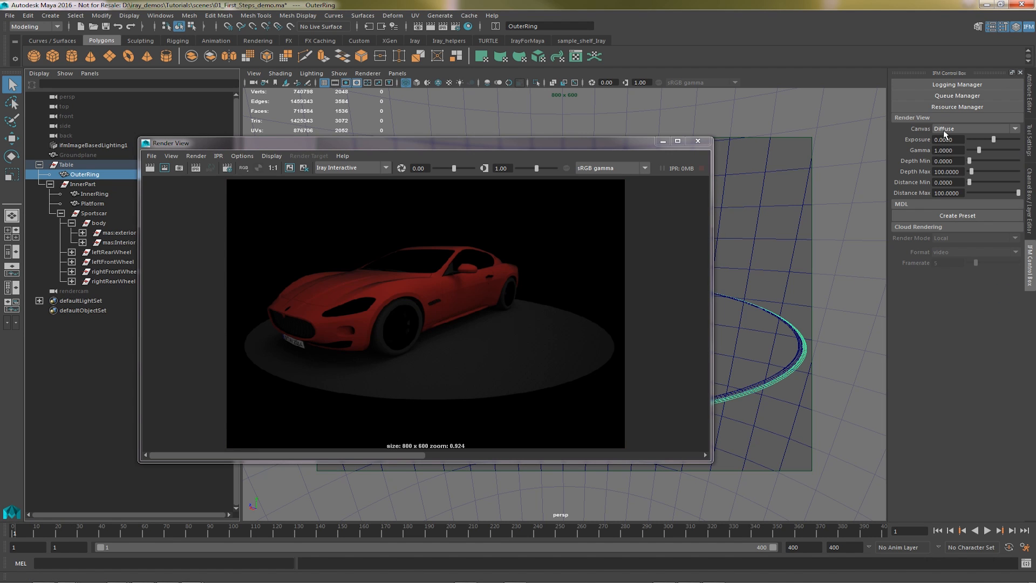
{"action": "left_click", "coordinate": [976, 128]}
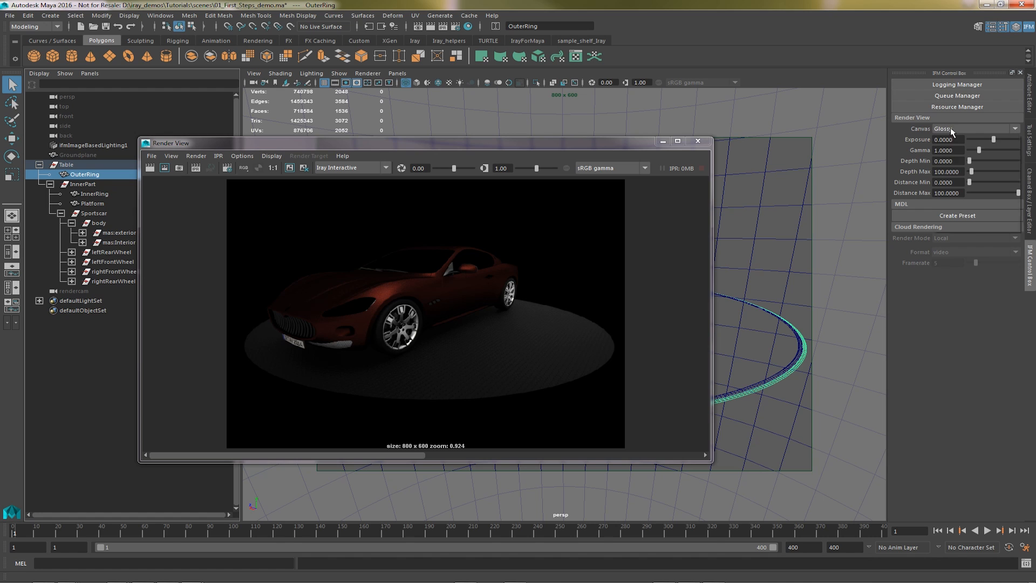
{"action": "left_click", "coordinate": [976, 128]}
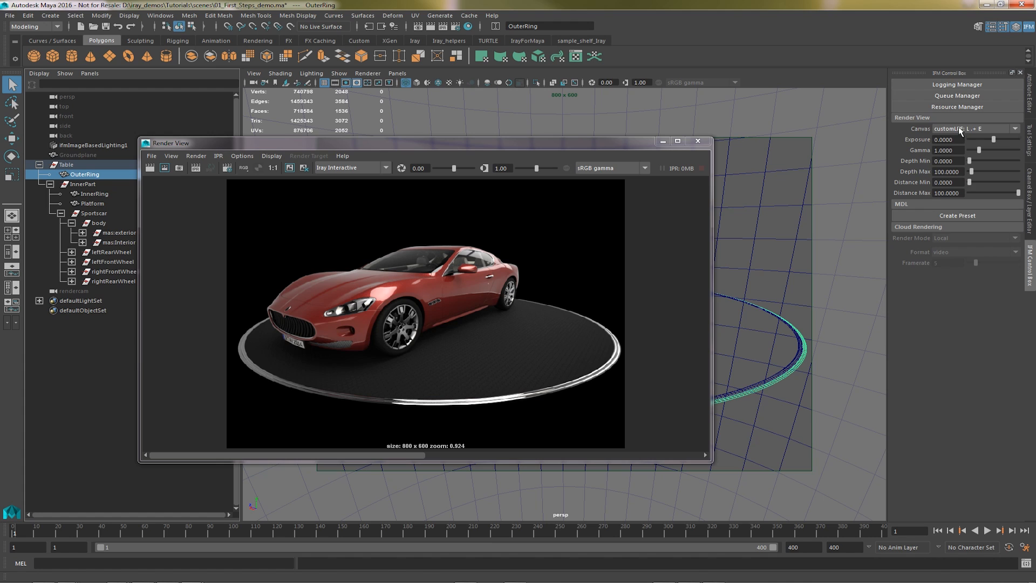
Raise the preview Gamma briefly, then reset Exposure 0, Gamma 1 and Depth Max 100
{"action": "left_click_drag", "start_coordinate": [986, 139], "coordinate": [995, 140]}
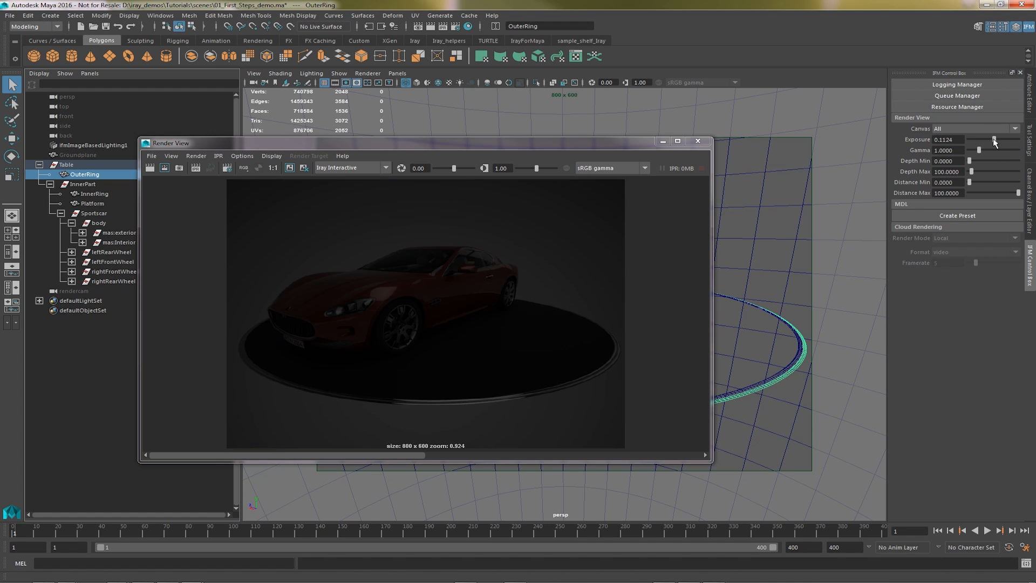
{"action": "left_click_drag", "start_coordinate": [978, 150], "coordinate": [990, 150]}
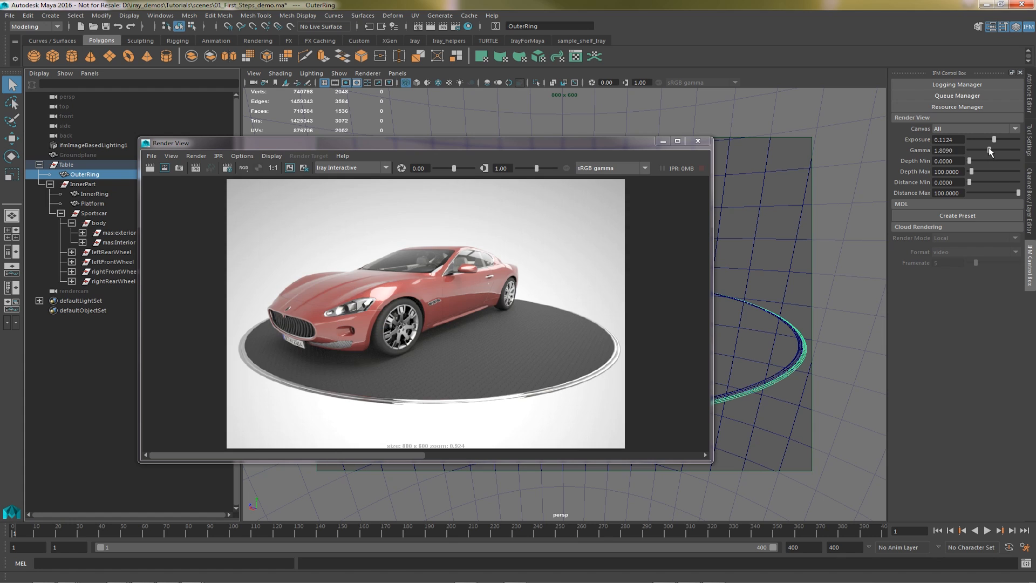
{"action": "left_click_drag", "start_coordinate": [994, 150], "coordinate": [985, 150]}
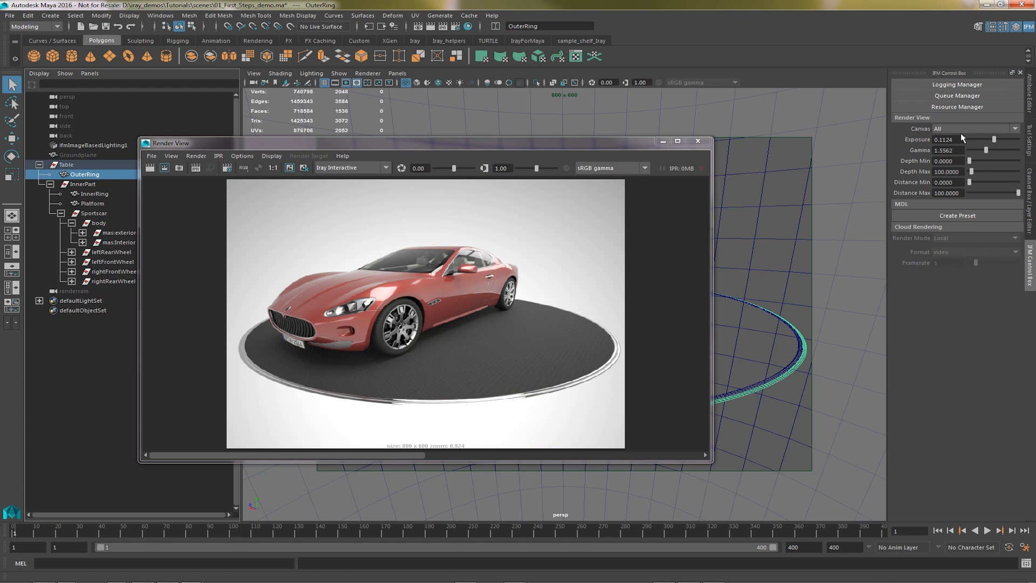
{"action": "left_click", "coordinate": [984, 128]}
{"action": "type", "text": "100"}
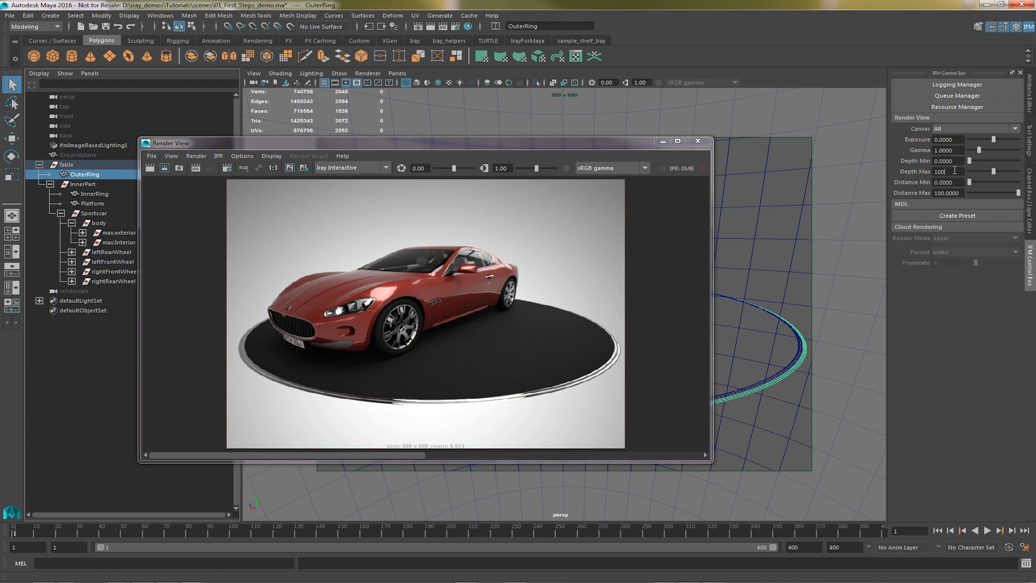
{"action": "left_click", "coordinate": [196, 169]}
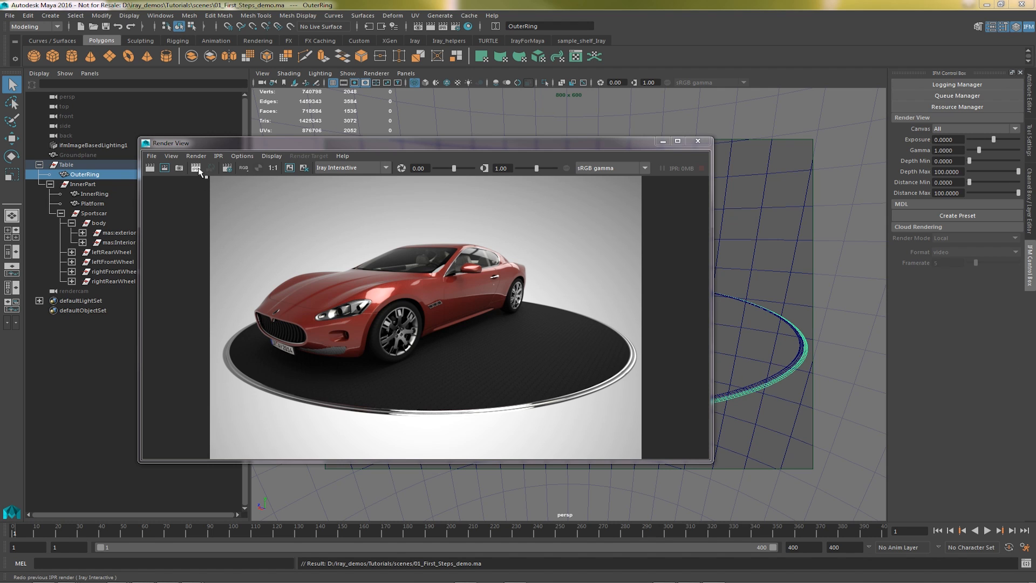
Redo the IPR render and select the persp camera to show its attributes
{"action": "left_click", "coordinate": [210, 168]}
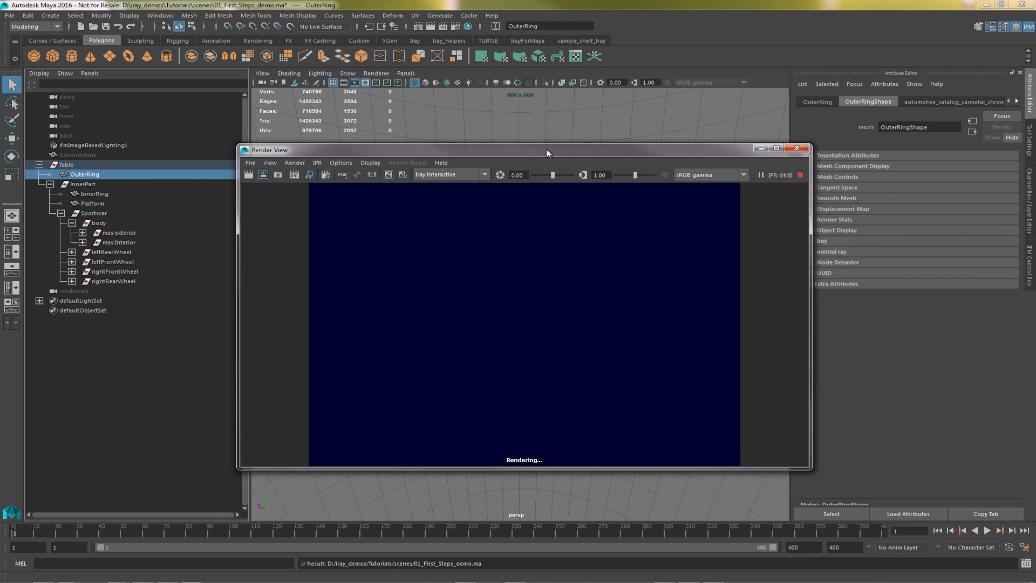
{"action": "left_click", "coordinate": [67, 98]}
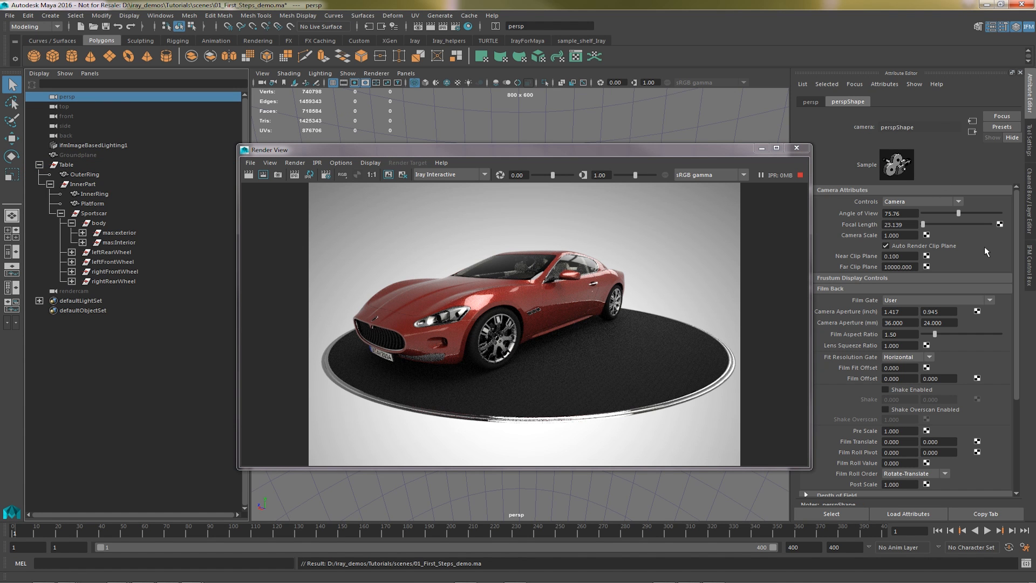
{"action": "scroll", "scroll_direction": "down", "scroll_amount": 3}
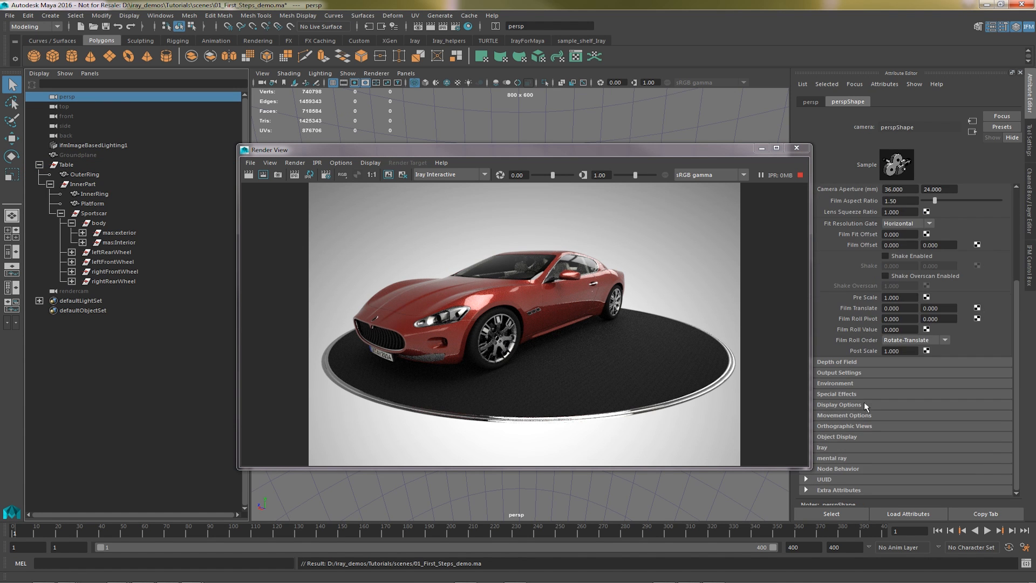
{"action": "left_click_drag", "start_coordinate": [269, 149], "coordinate": [239, 148]}
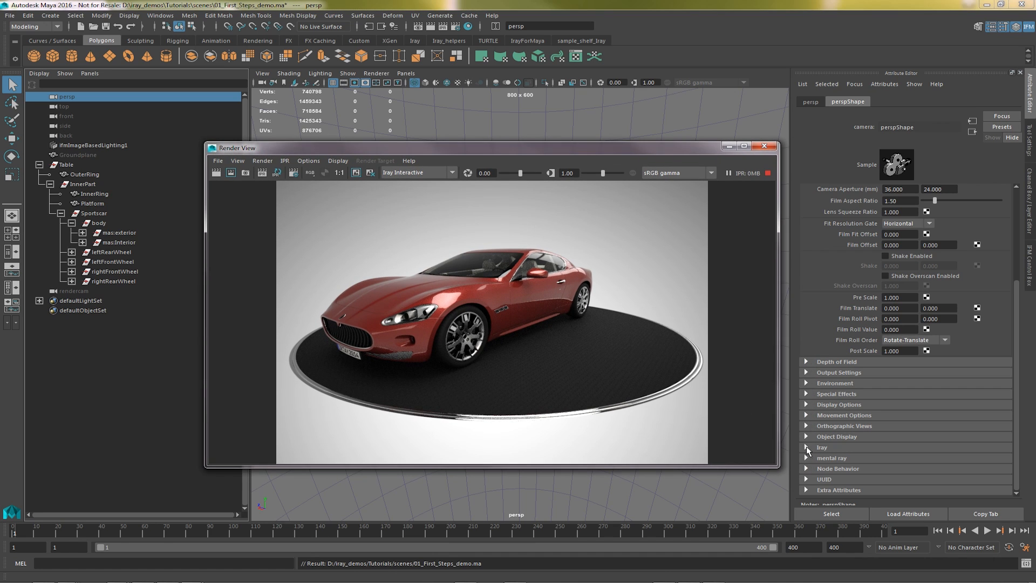
Set the persp camera's Iray Tonemapper to Simple instead of Photographic
{"action": "left_click", "coordinate": [823, 447]}
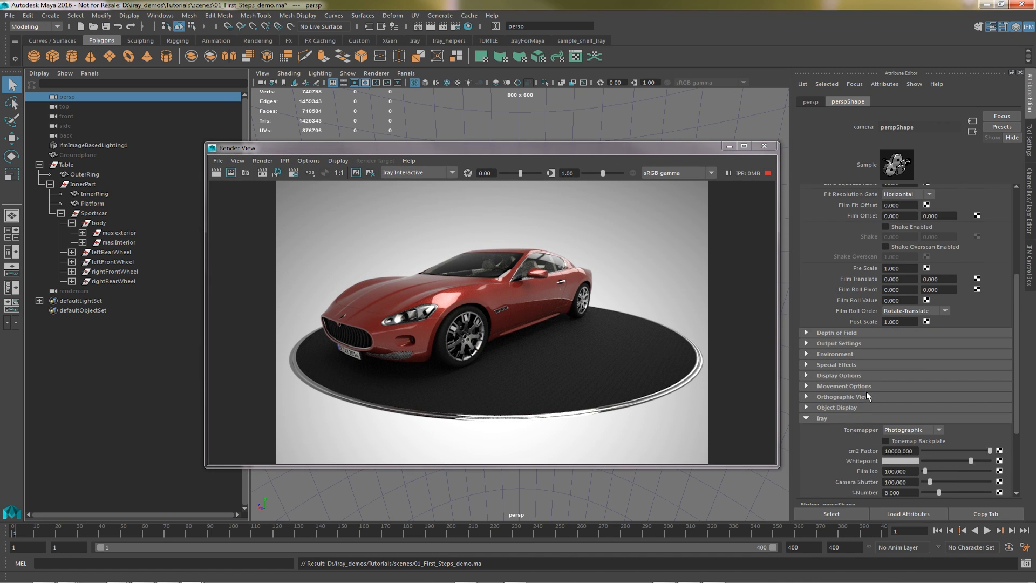
{"action": "scroll", "scroll_direction": "down", "scroll_amount": 3}
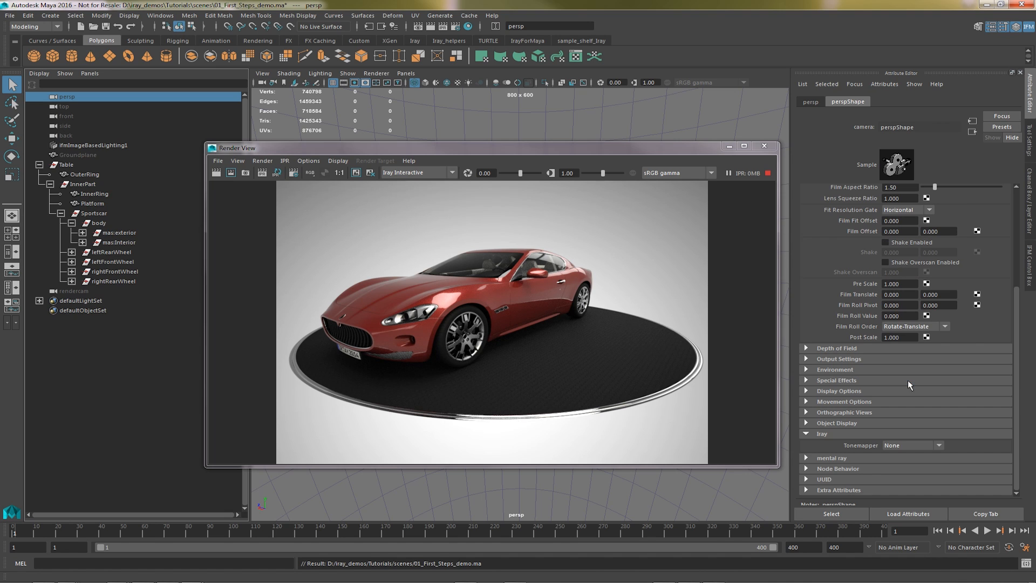
{"action": "left_click", "coordinate": [913, 445]}
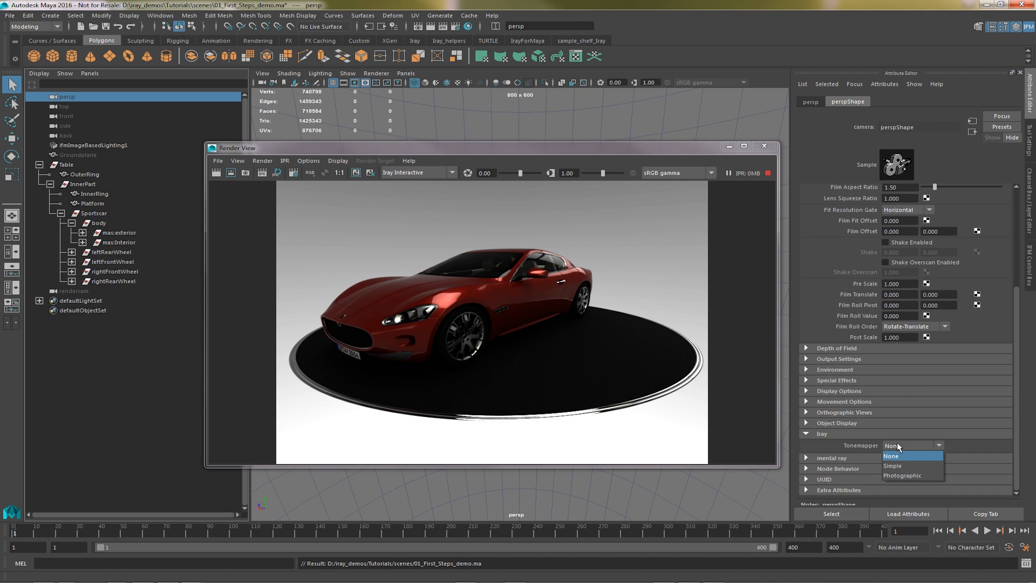
{"action": "left_click", "coordinate": [892, 465]}
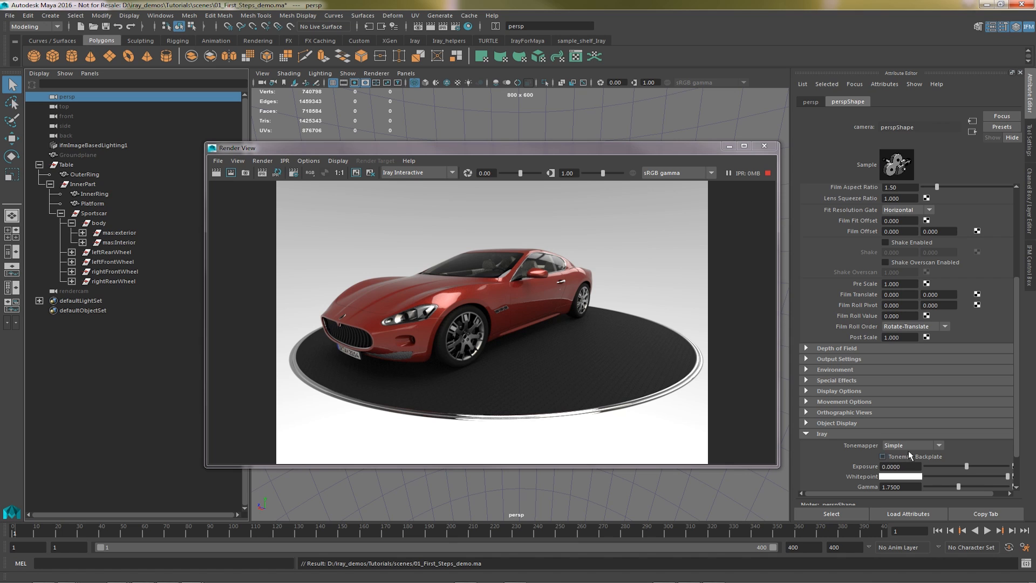
{"action": "left_click", "coordinate": [912, 445]}
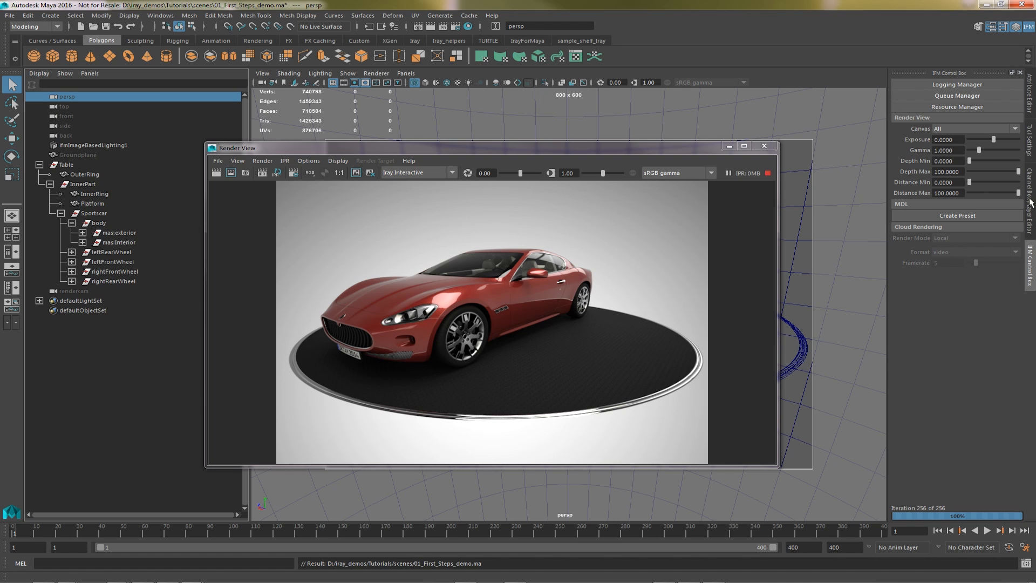
{"action": "mouse_move", "coordinate": [1029, 203]}
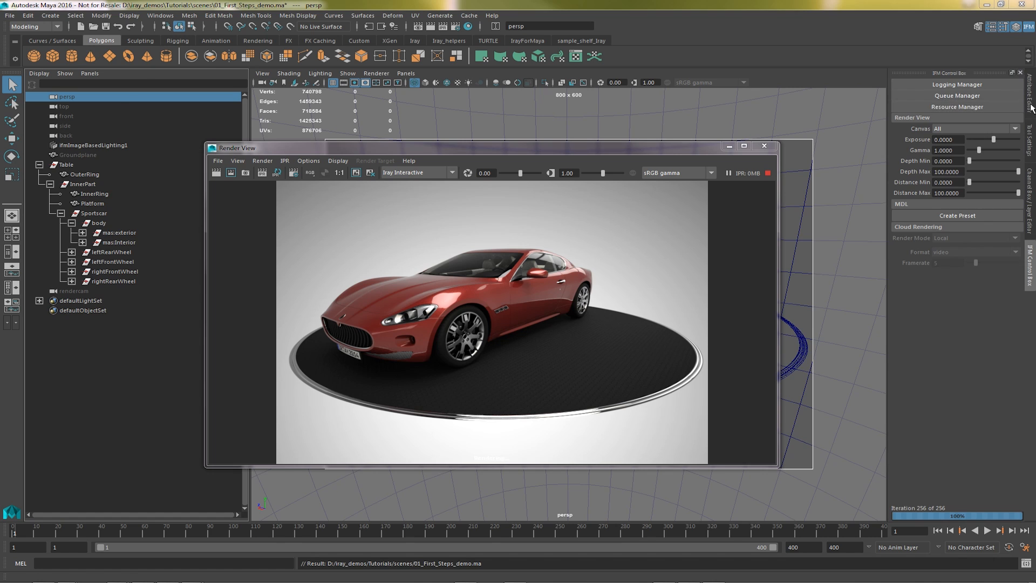
Select Platform to show PlatformShape's attributes with Object Display expanded
{"action": "left_click", "coordinate": [93, 203]}
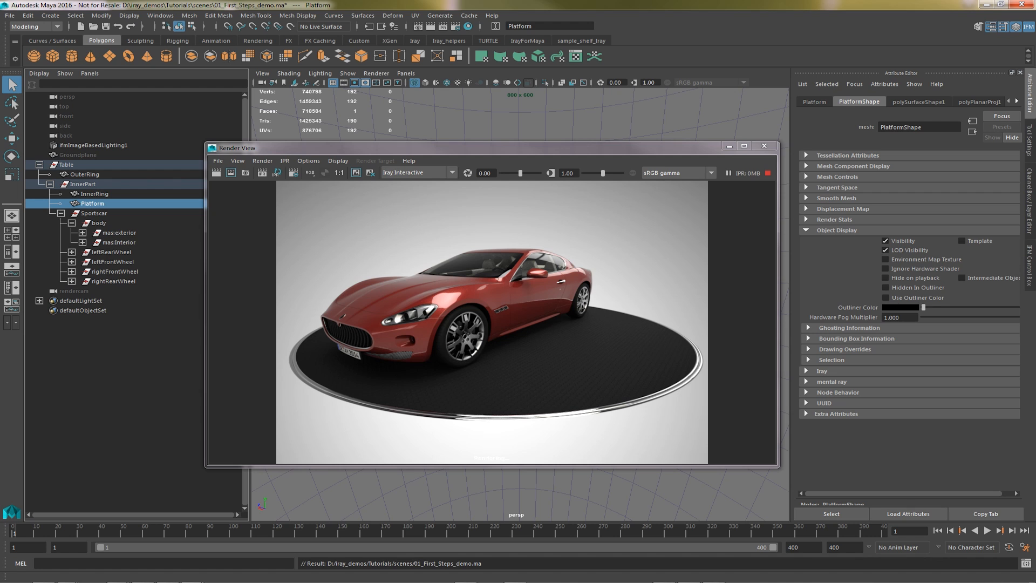
Toggle the Platform's Visibility off and back on, then expand the transform node's Iray section
{"action": "left_click", "coordinate": [886, 241]}
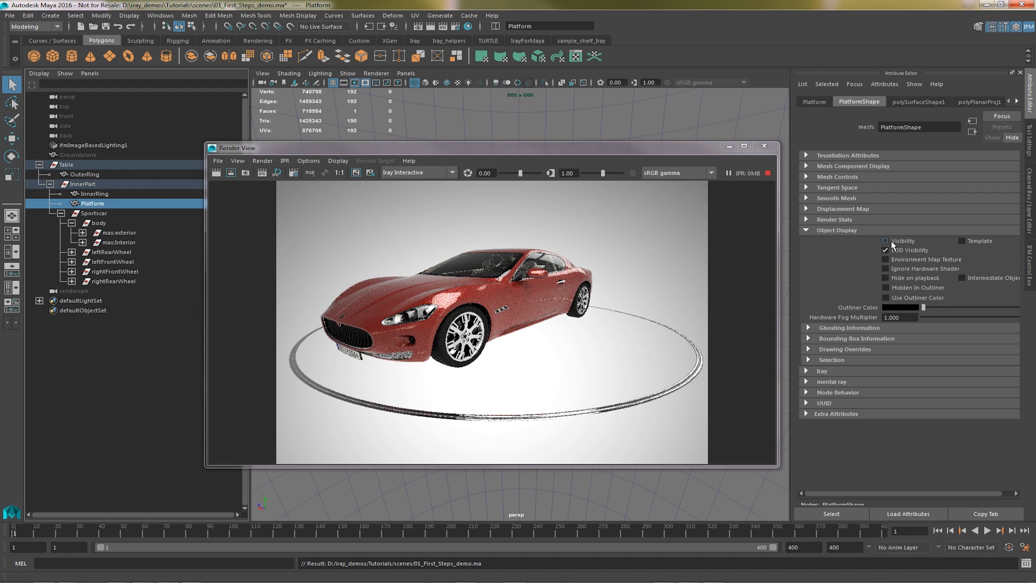
{"action": "left_click", "coordinate": [885, 241]}
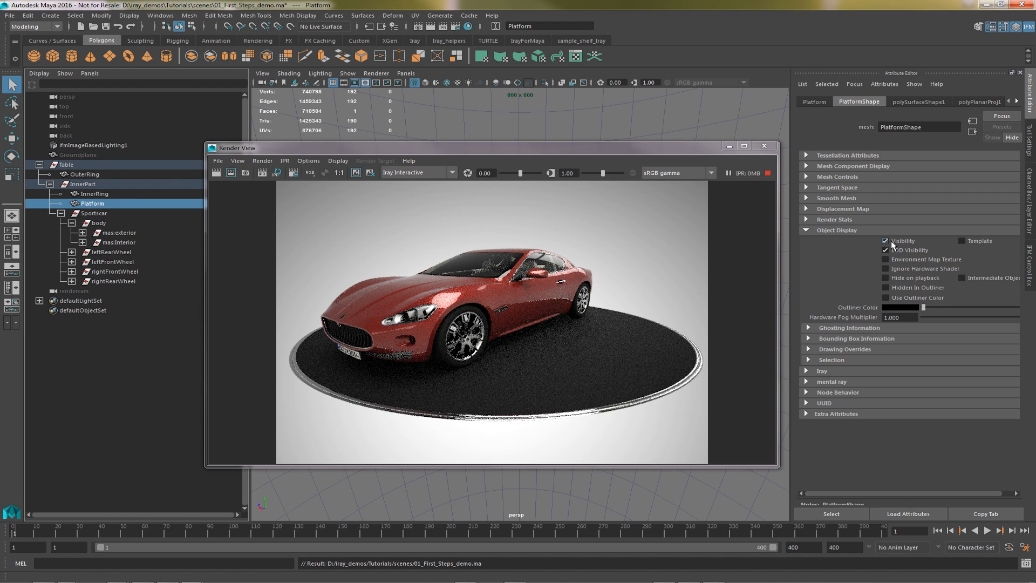
{"action": "left_click", "coordinate": [814, 102]}
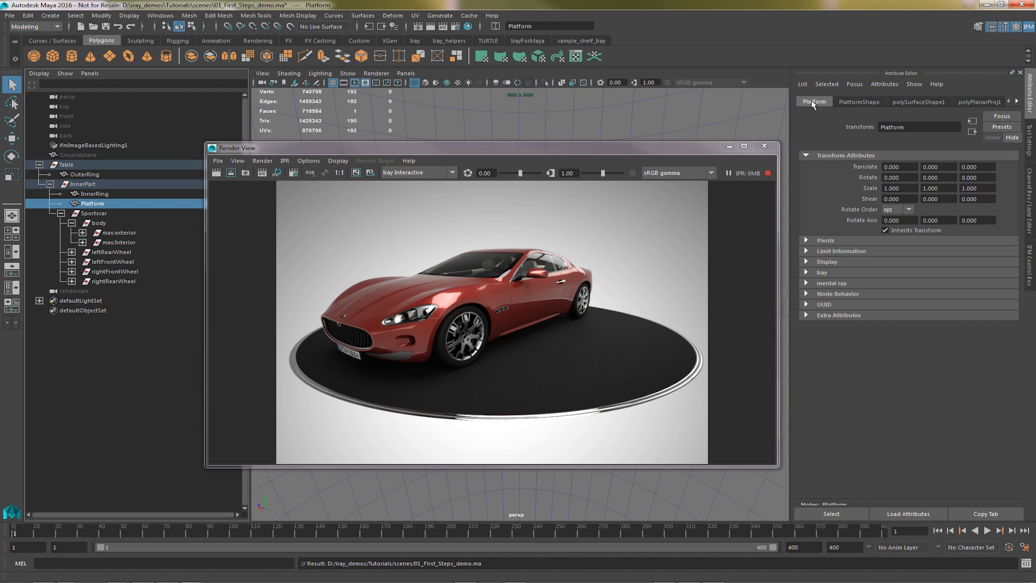
{"action": "mouse_move", "coordinate": [809, 274]}
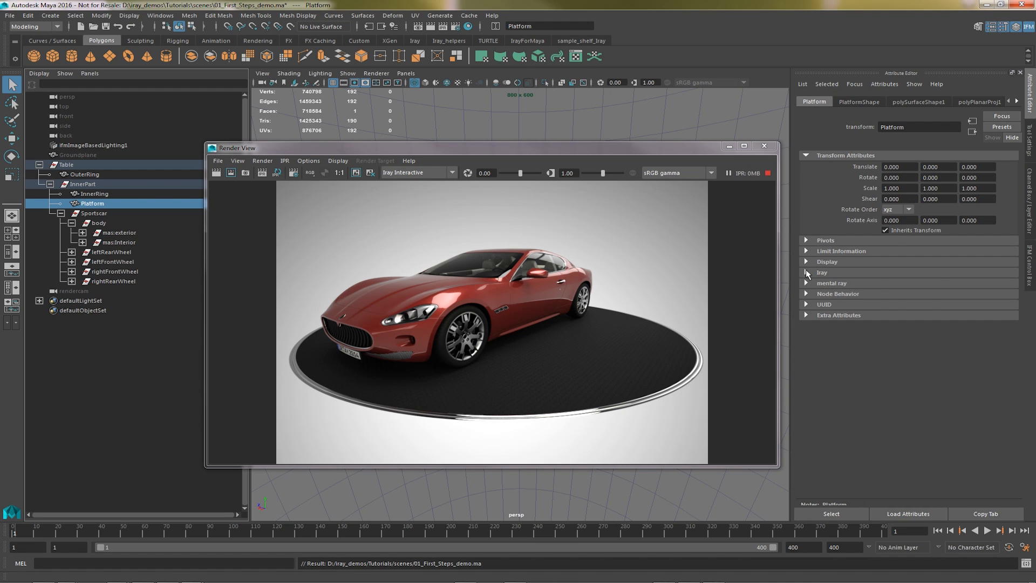
{"action": "left_click", "coordinate": [823, 272]}
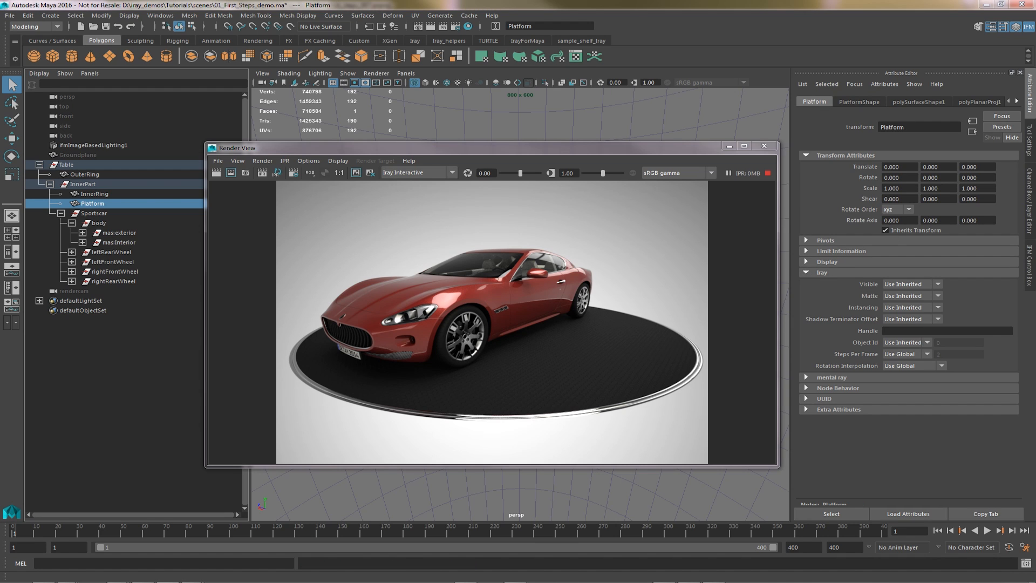
Try Iray Visible No, restore Use Inherited, and set the Platform's Matte to Yes
{"action": "left_click", "coordinate": [909, 284]}
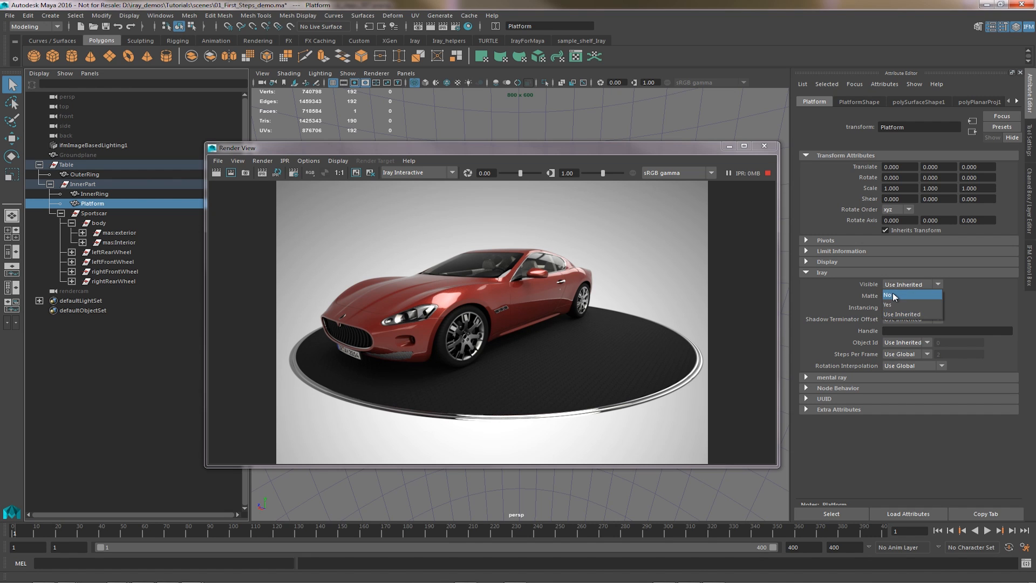
{"action": "left_click", "coordinate": [888, 295]}
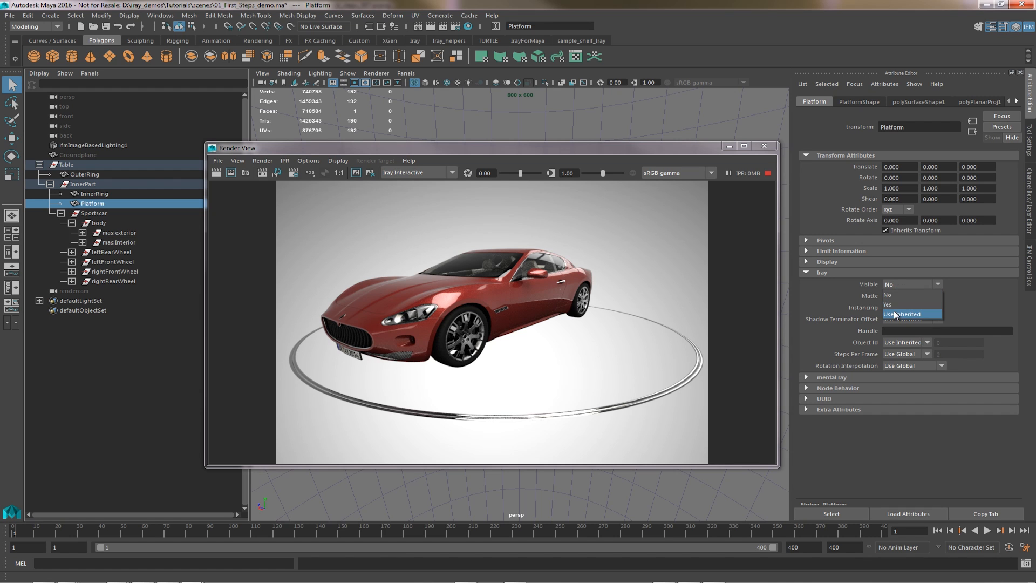
{"action": "left_click", "coordinate": [903, 313]}
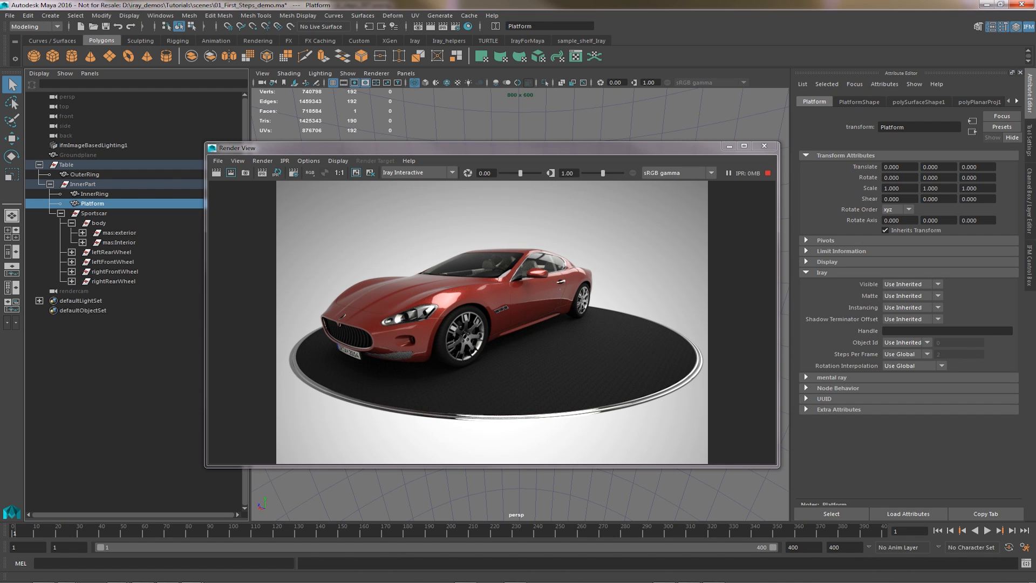
{"action": "left_click", "coordinate": [934, 307]}
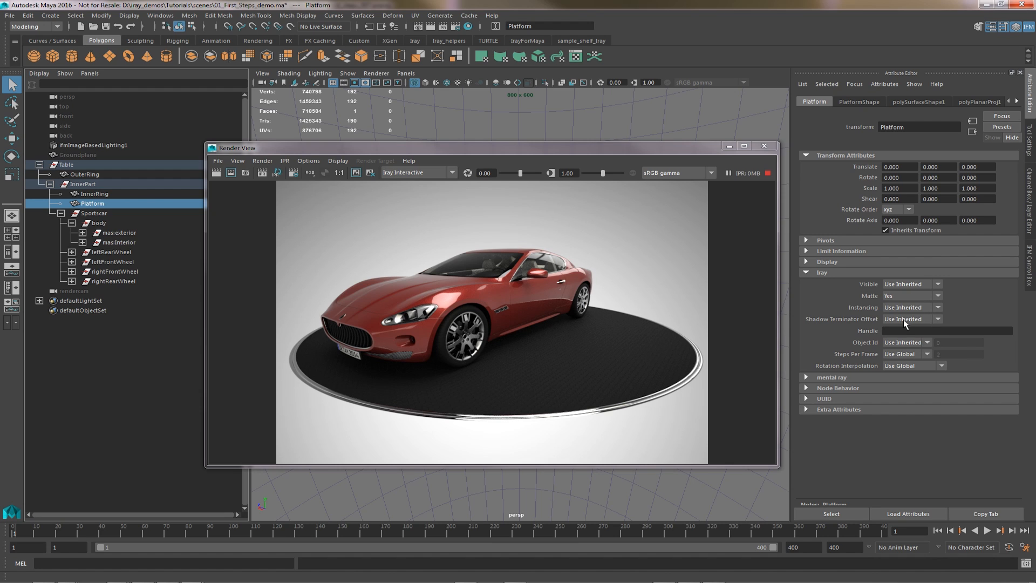
{"action": "mouse_move", "coordinate": [492, 262]}
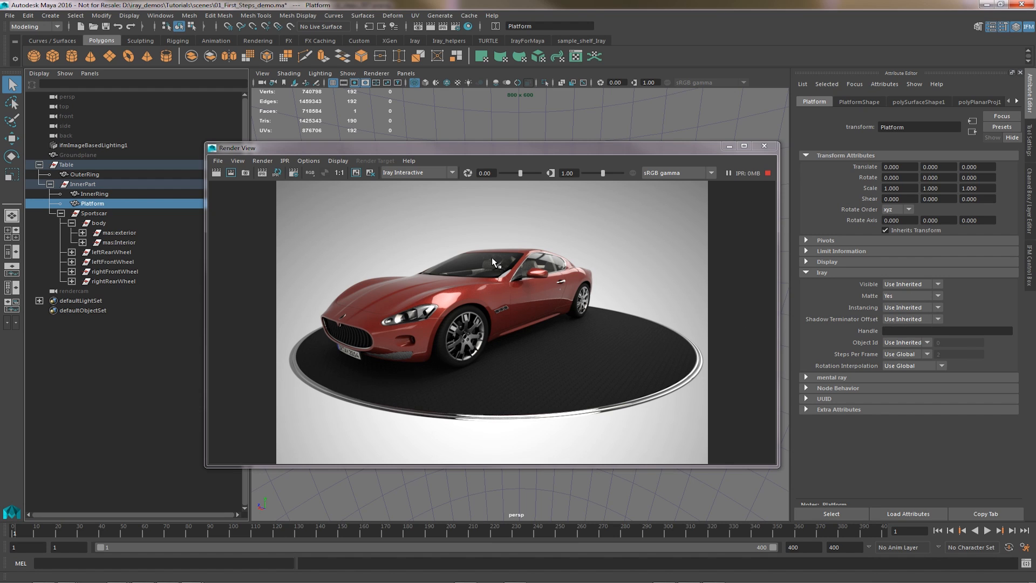
Switch the Render View renderer to Iray Photoreal for the car scene
{"action": "left_click", "coordinate": [418, 172]}
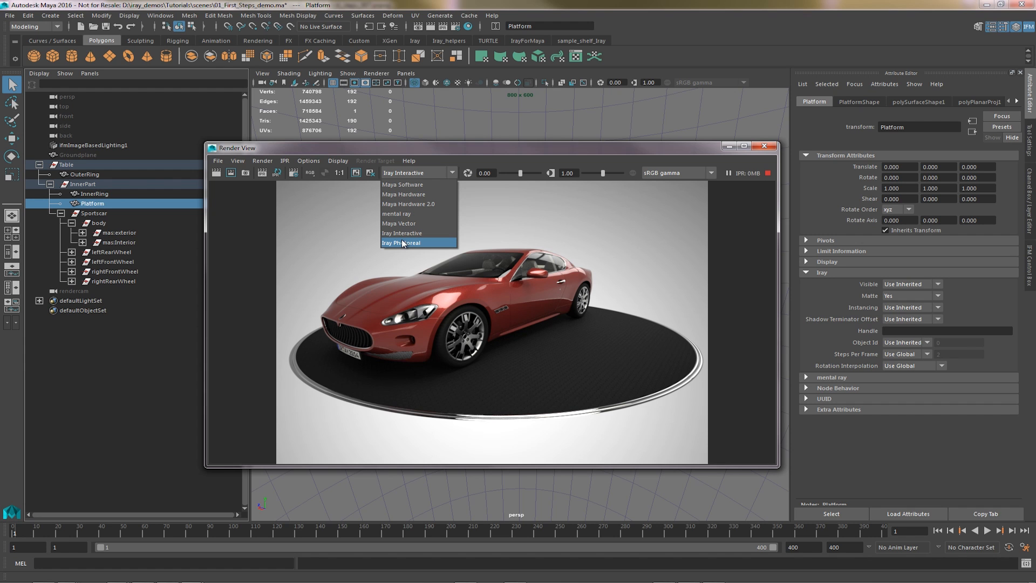
{"action": "left_click", "coordinate": [400, 243]}
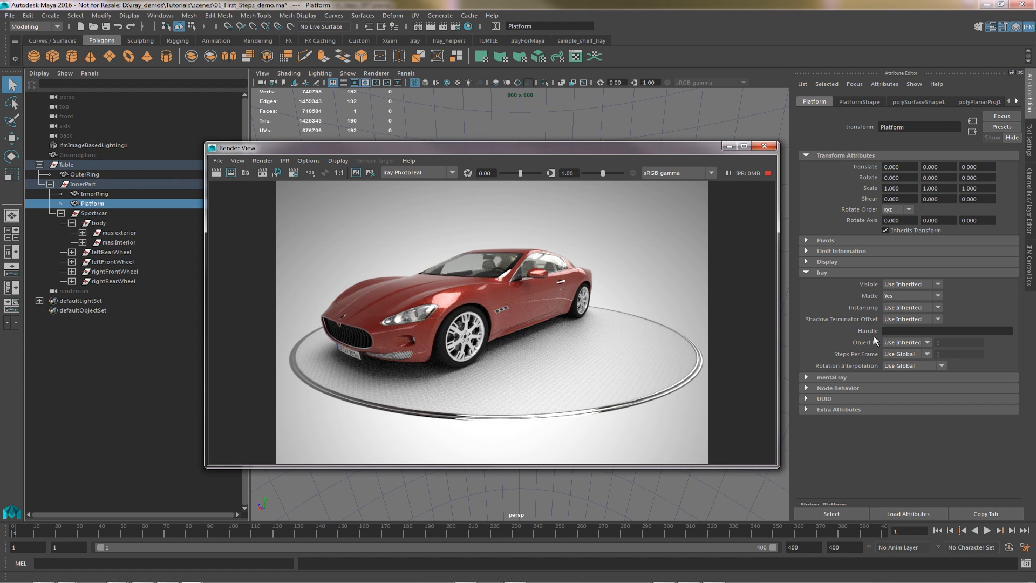
{"action": "mouse_move", "coordinate": [918, 313]}
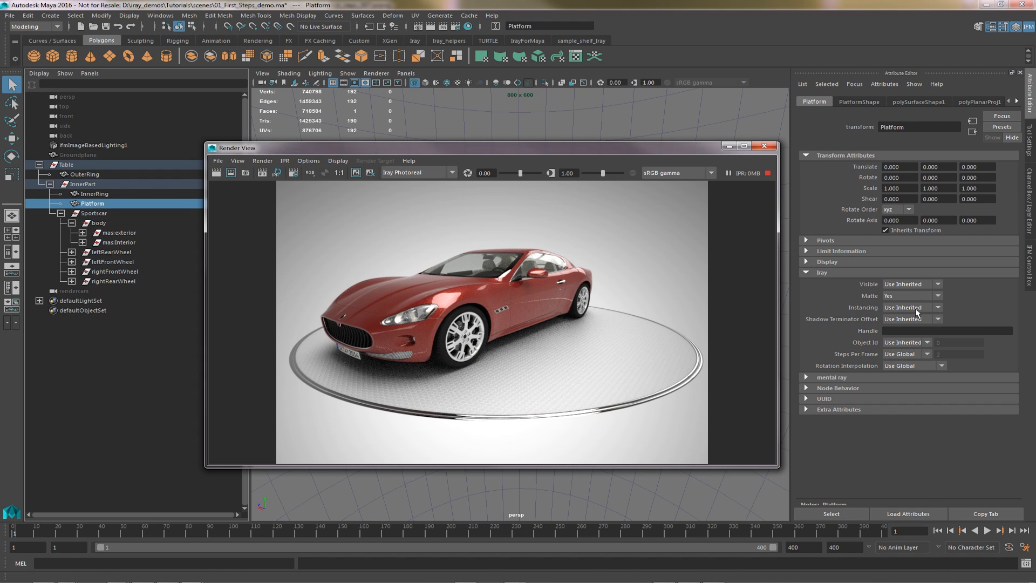
{"action": "mouse_move", "coordinate": [889, 327]}
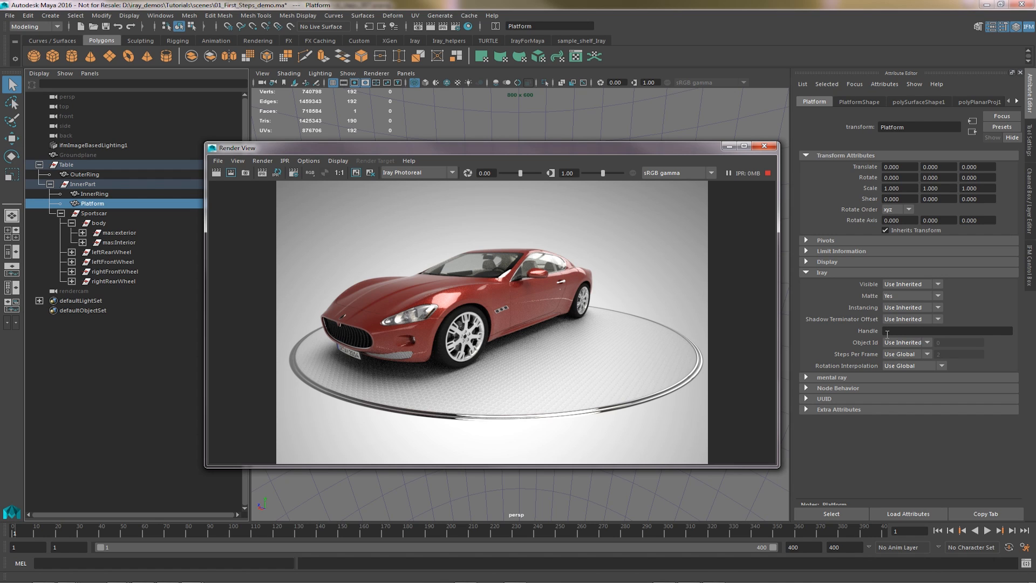
{"action": "mouse_move", "coordinate": [904, 347]}
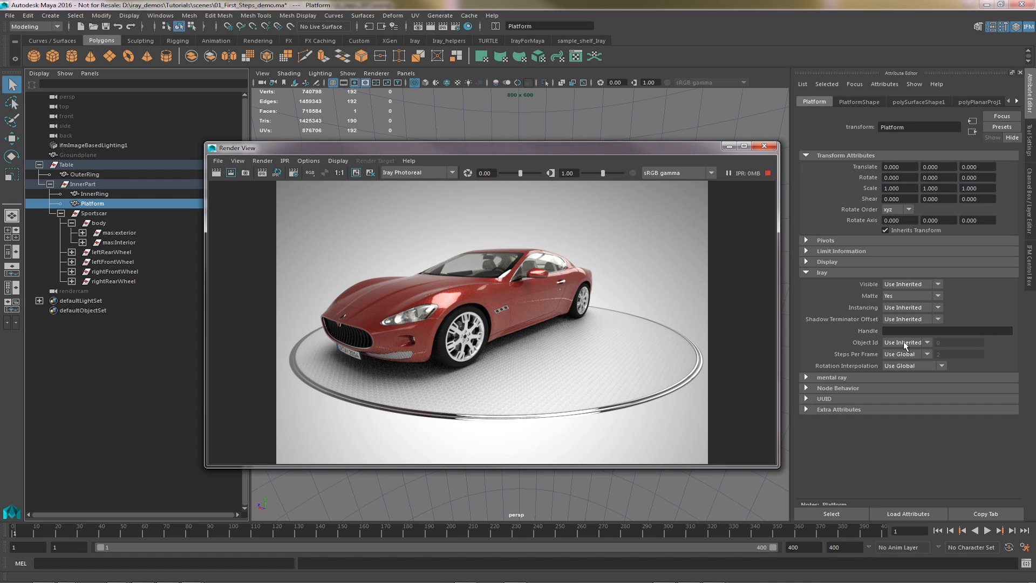
{"action": "mouse_move", "coordinate": [925, 385]}
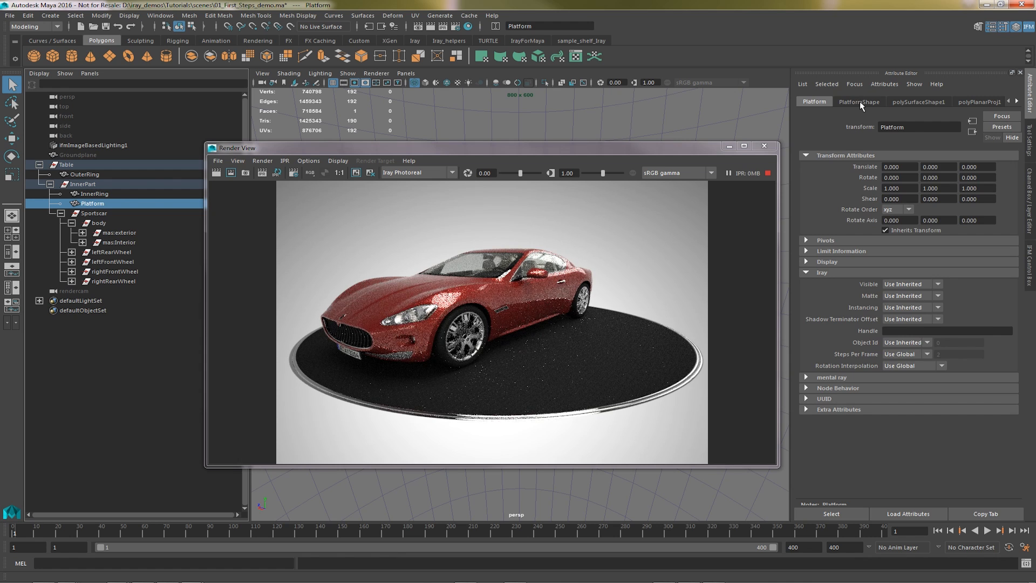
Show the PlatformShape node's attributes with the Iray Displacement section expanded
{"action": "left_click", "coordinate": [858, 102]}
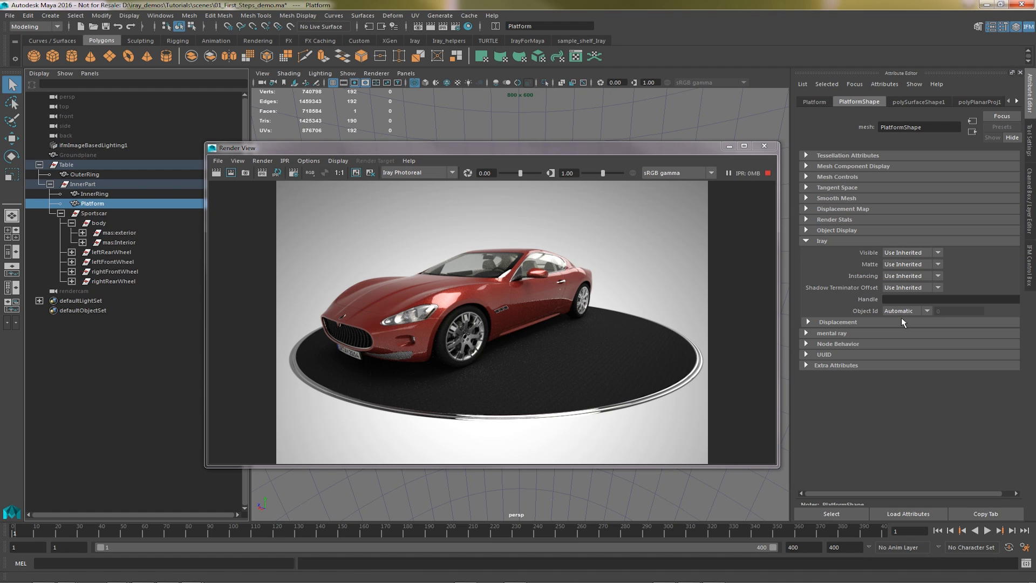
{"action": "mouse_move", "coordinate": [876, 326]}
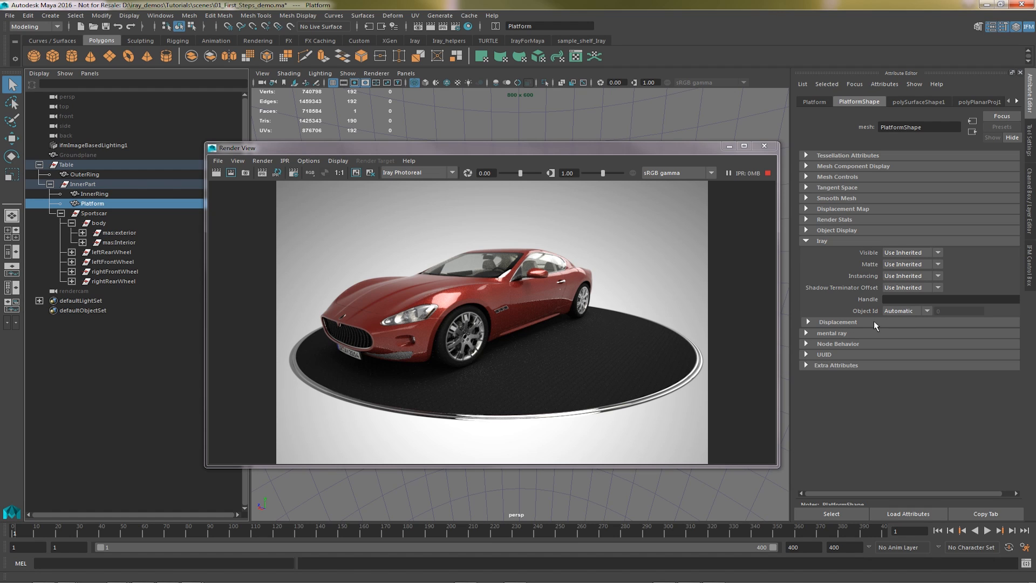
{"action": "left_click", "coordinate": [806, 322]}
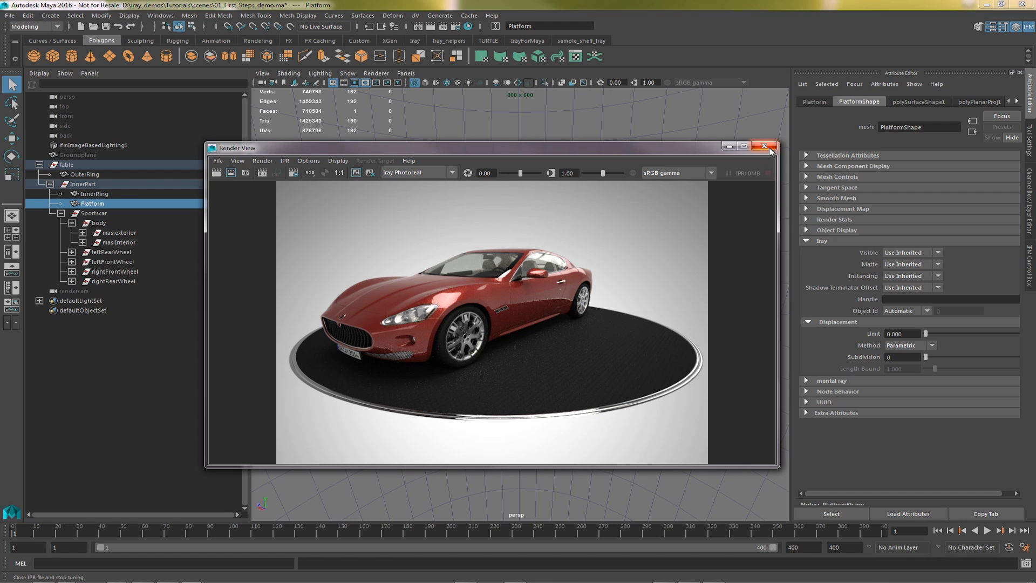
Close Render View, browse Iray Lights and Materials, and inspect the red metallic carpaint material
{"action": "left_click", "coordinate": [766, 146]}
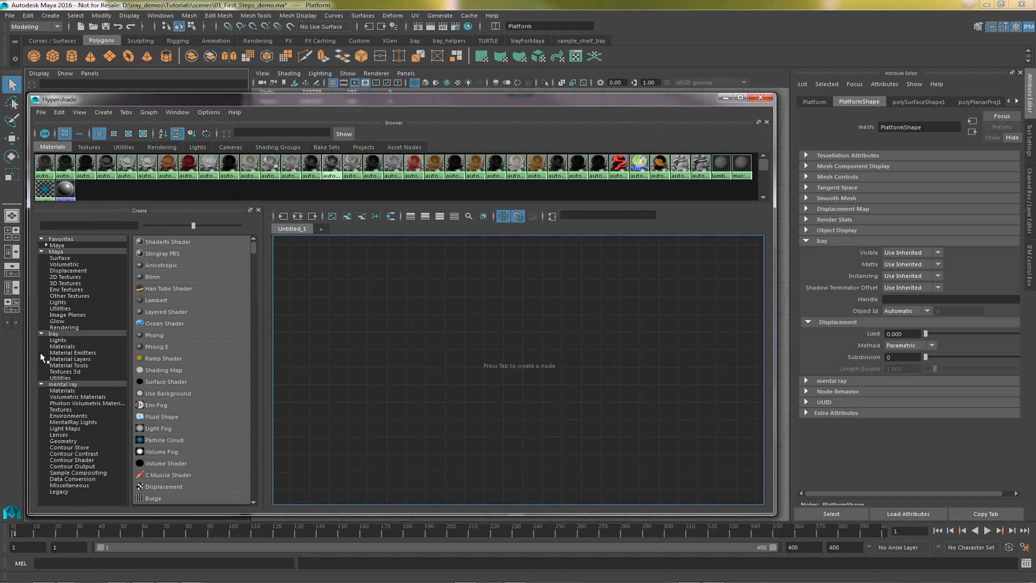
{"action": "mouse_move", "coordinate": [65, 365]}
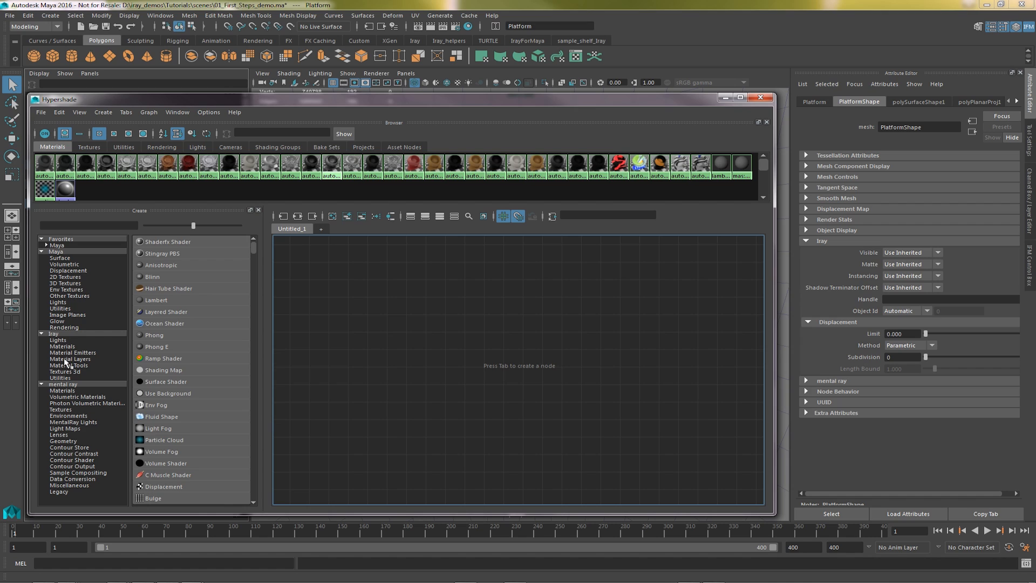
{"action": "mouse_move", "coordinate": [66, 364]}
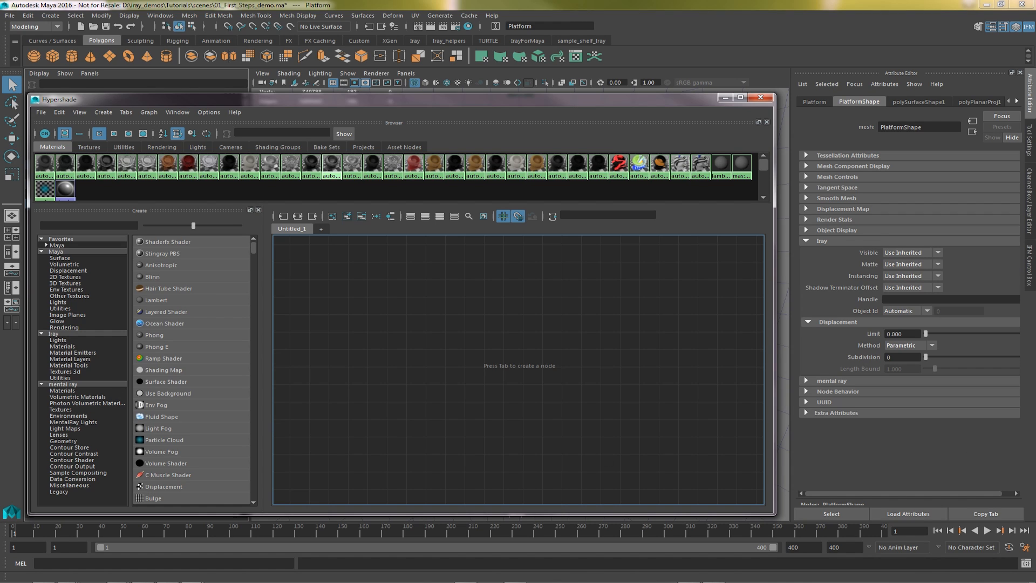
{"action": "mouse_move", "coordinate": [52, 347]}
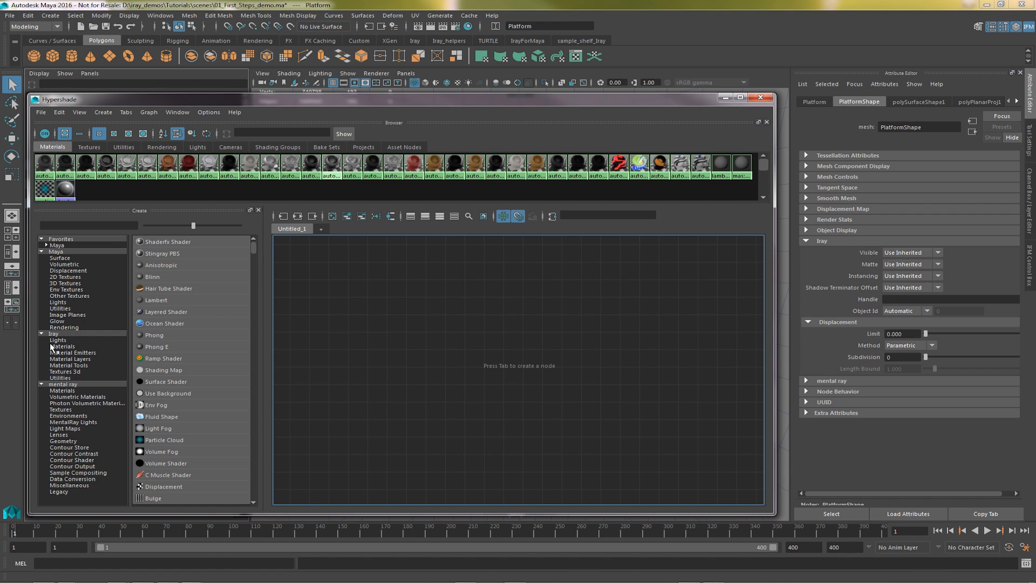
{"action": "left_click", "coordinate": [57, 340]}
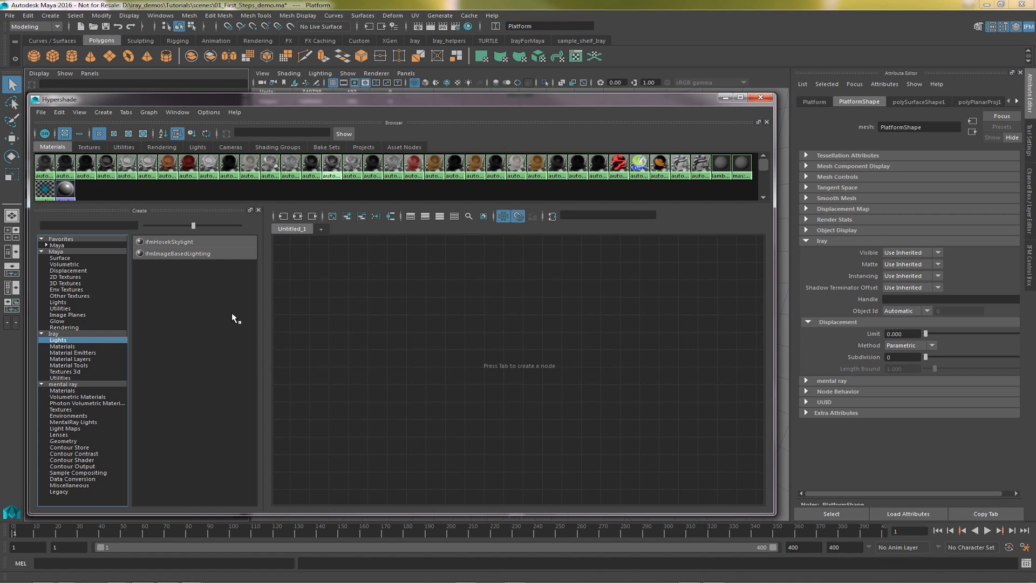
{"action": "left_click", "coordinate": [63, 345]}
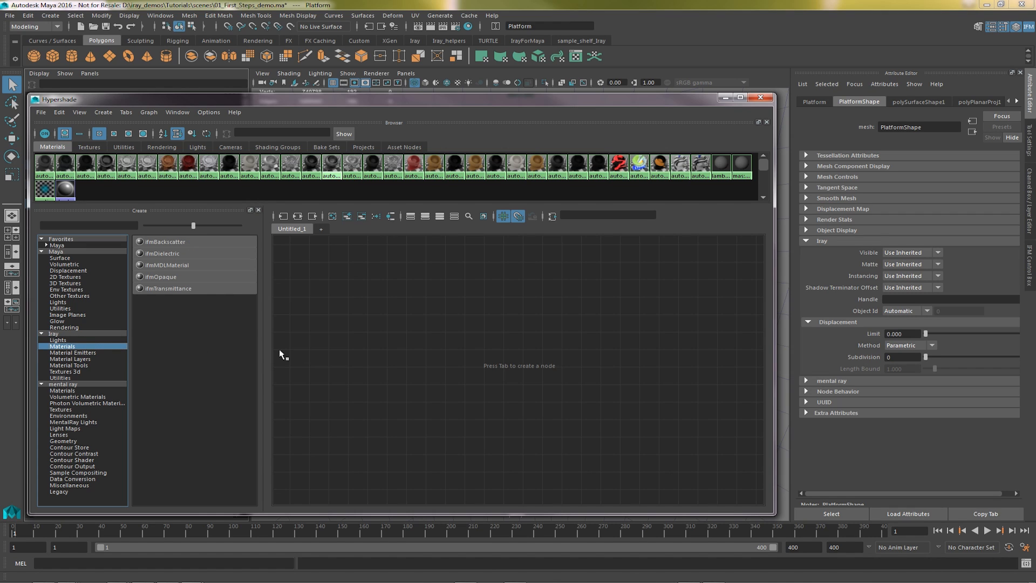
{"action": "mouse_move", "coordinate": [314, 355]}
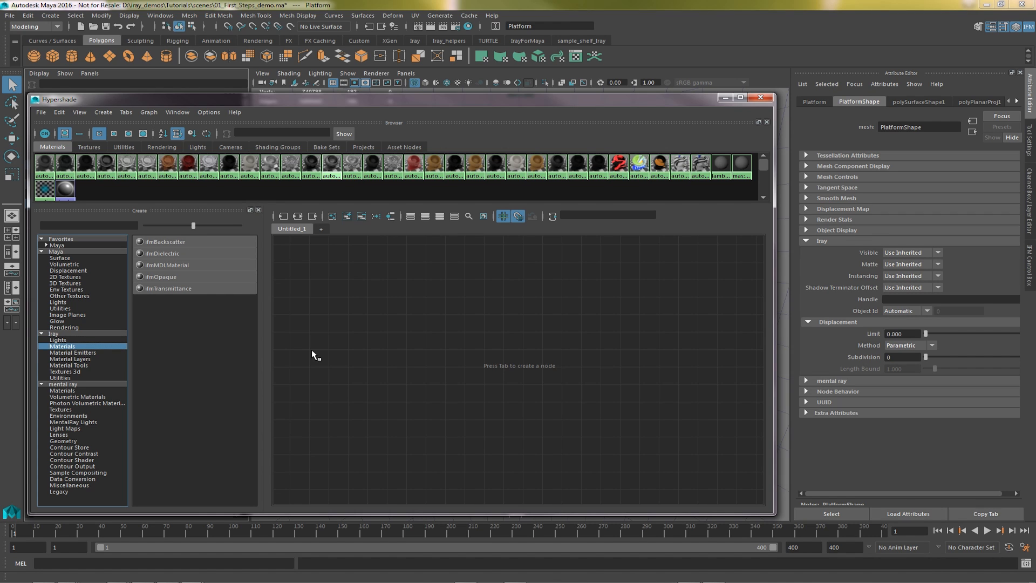
{"action": "mouse_move", "coordinate": [195, 270]}
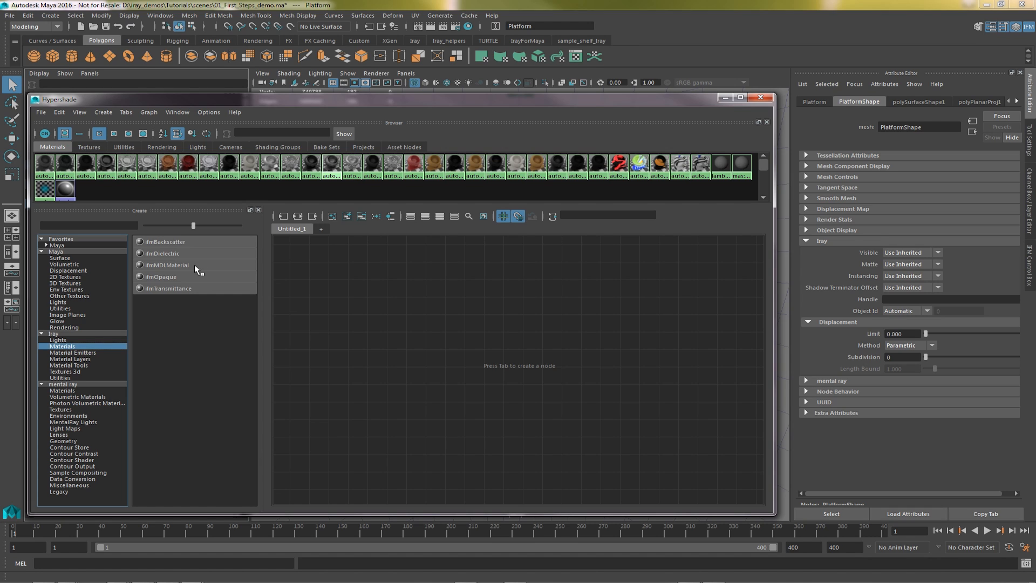
{"action": "mouse_move", "coordinate": [417, 166]}
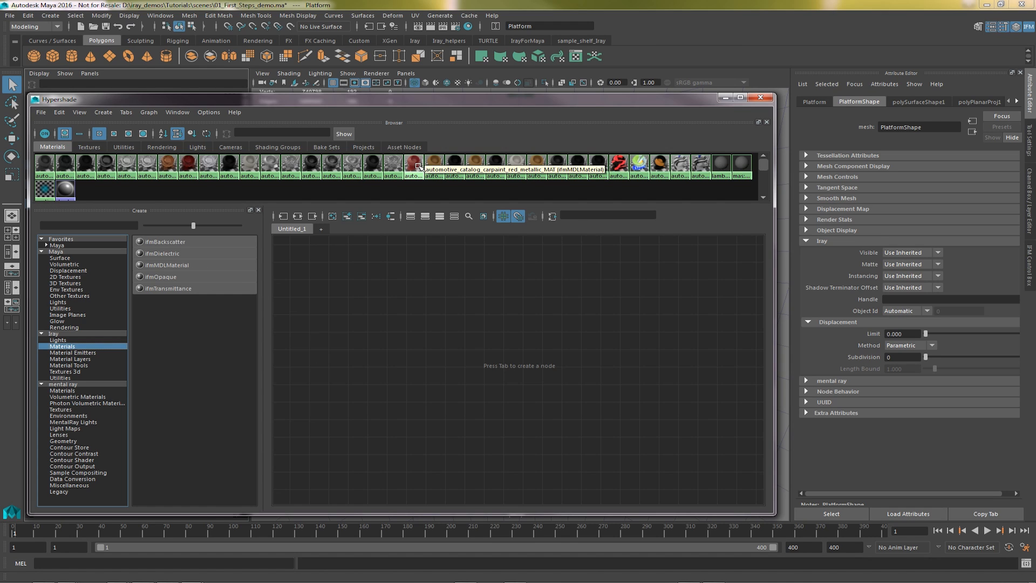
{"action": "left_click", "coordinate": [413, 165]}
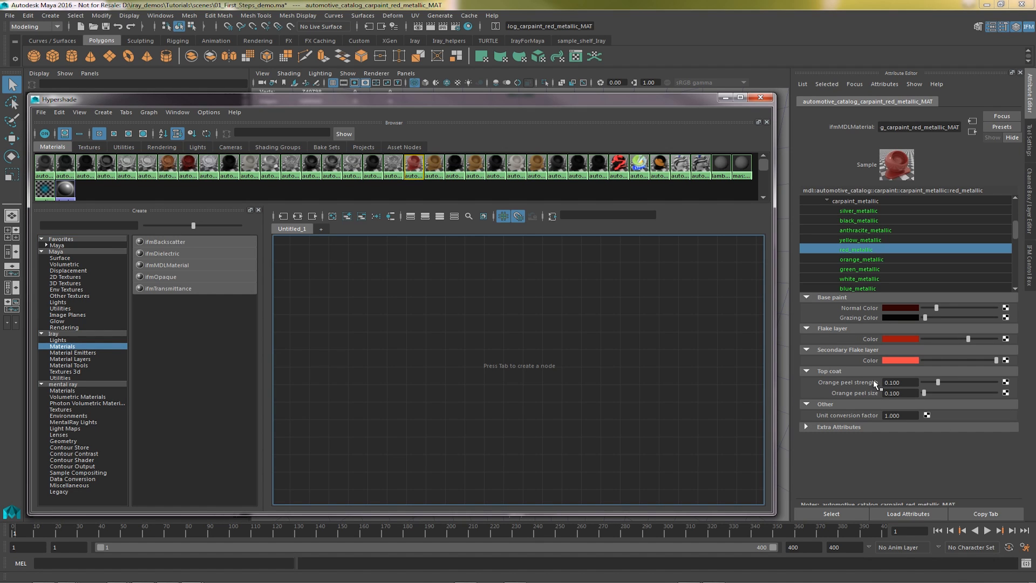
{"action": "mouse_move", "coordinate": [872, 382]}
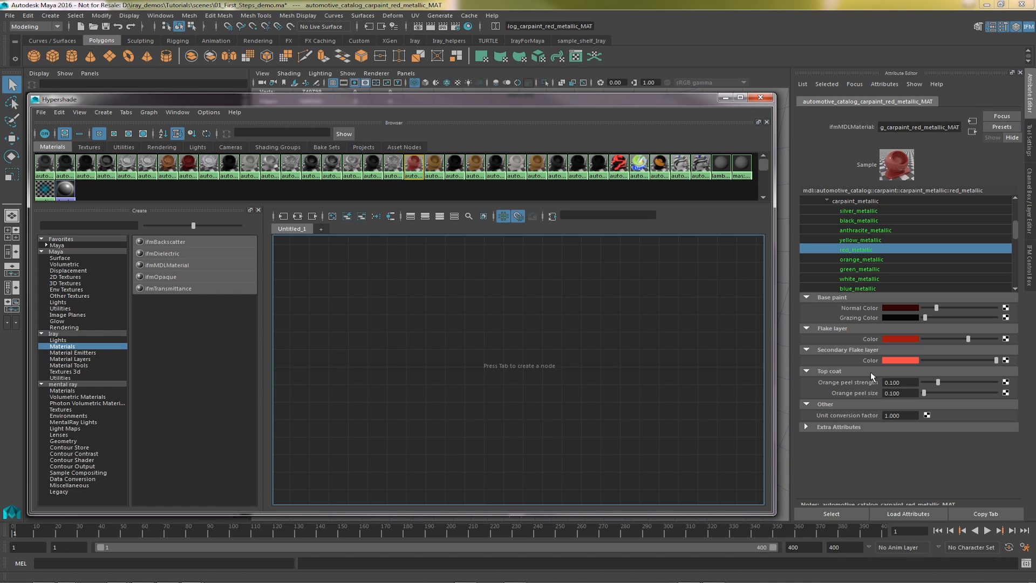
Browse the Iray Material Emitters, Layers, Tools and Textures 3d node categories in Hypershade
{"action": "left_click", "coordinate": [73, 352]}
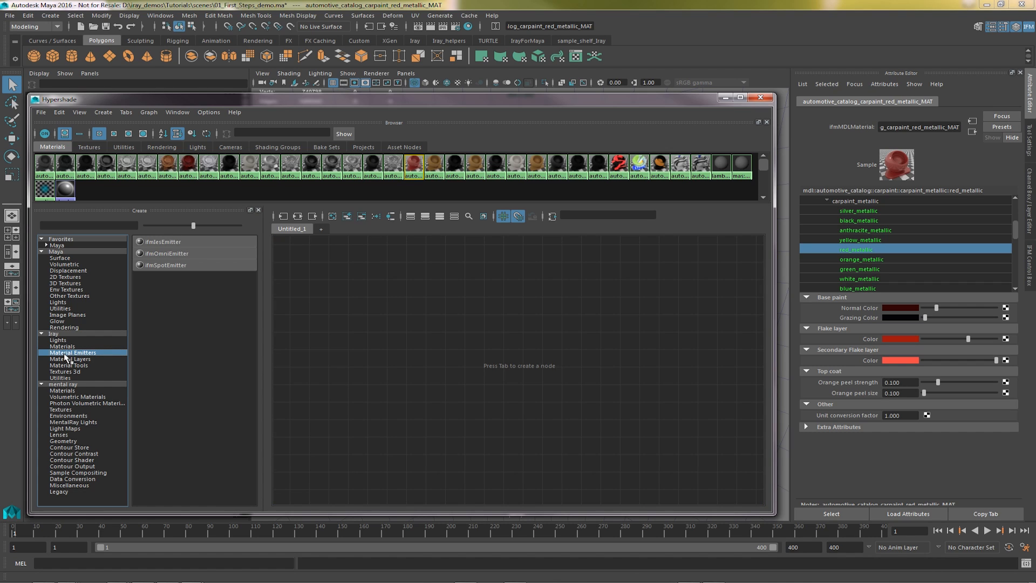
{"action": "left_click", "coordinate": [72, 359]}
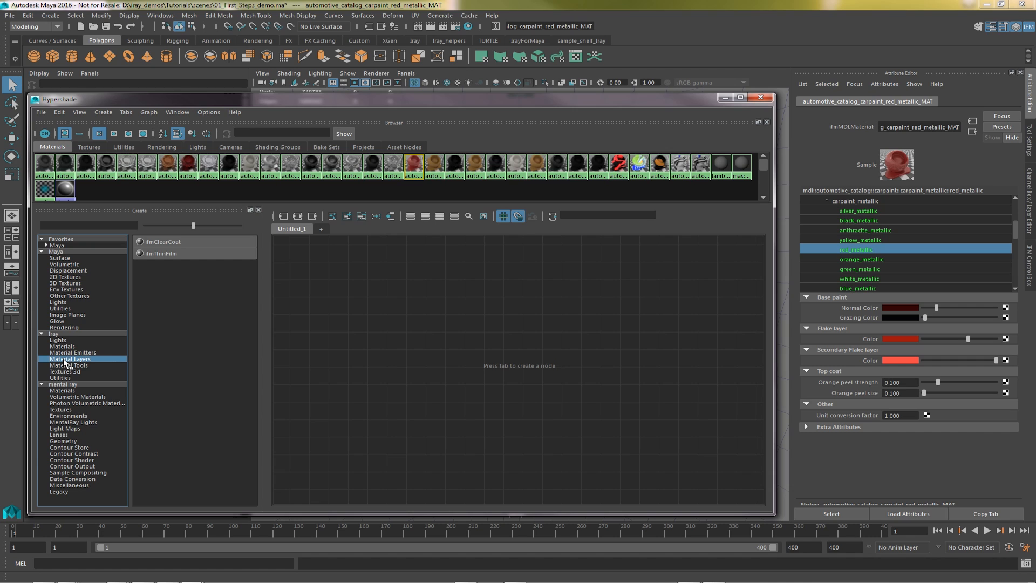
{"action": "left_click", "coordinate": [69, 365]}
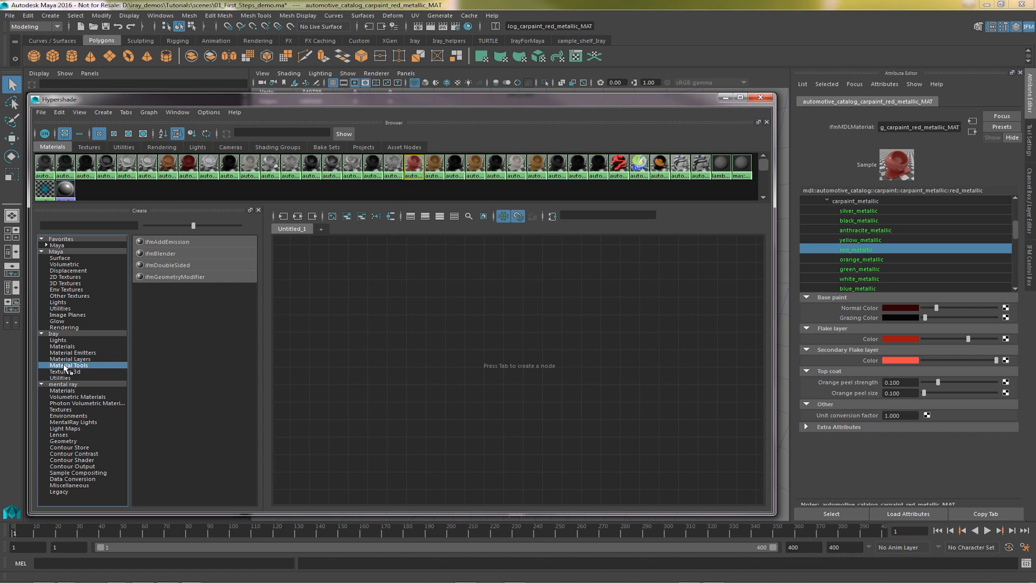
{"action": "mouse_move", "coordinate": [208, 285]}
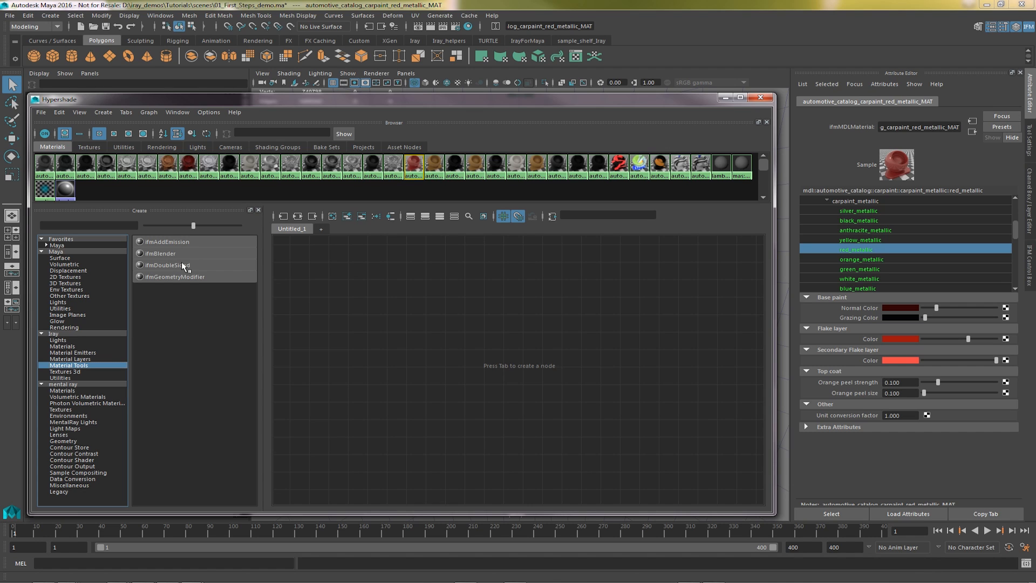
{"action": "mouse_move", "coordinate": [188, 278]}
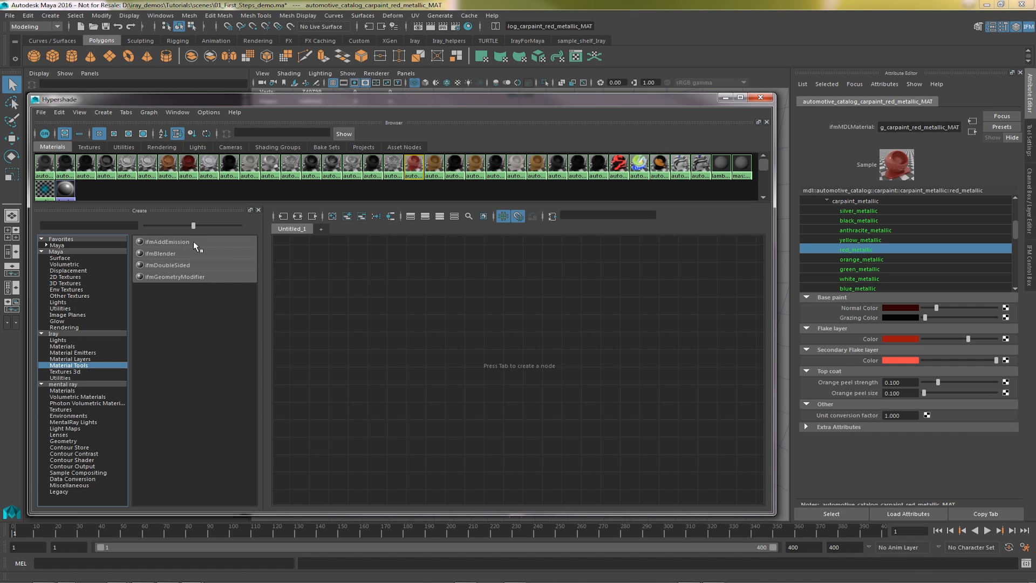
{"action": "mouse_move", "coordinate": [78, 376]}
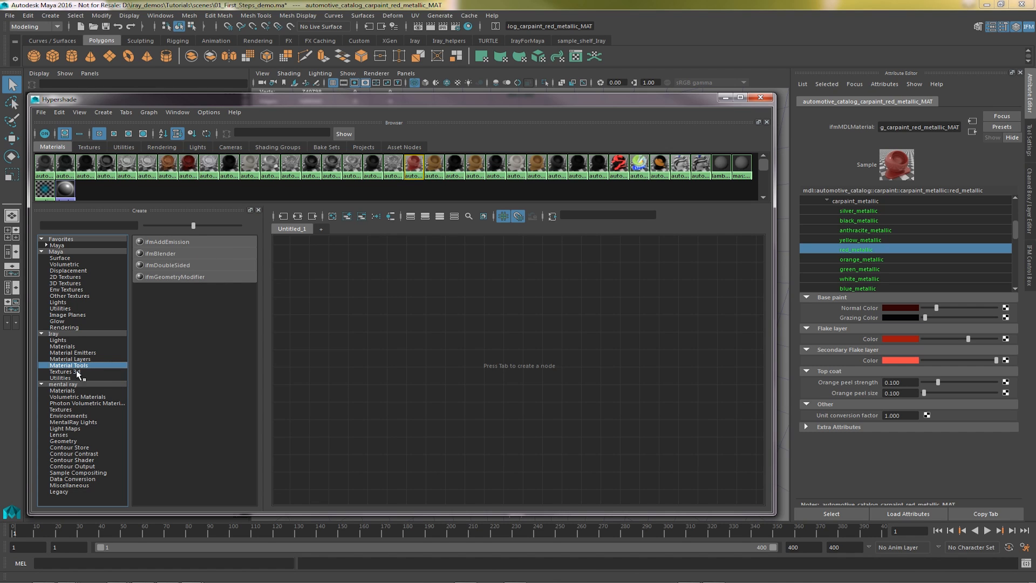
{"action": "left_click", "coordinate": [61, 378]}
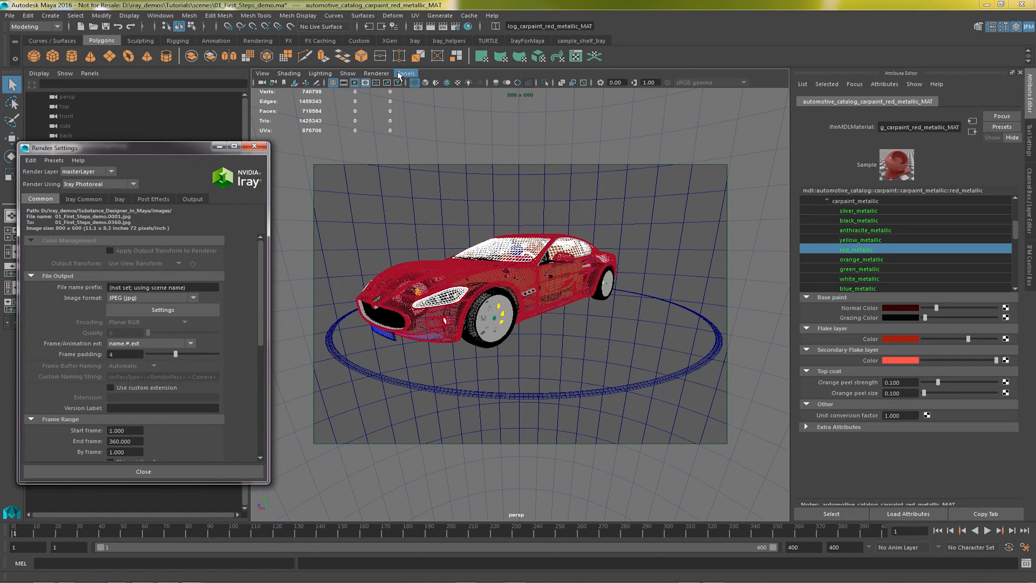
Switch the viewport panel to the Iray Editor and start a photoreal render of the car
{"action": "left_click", "coordinate": [405, 74]}
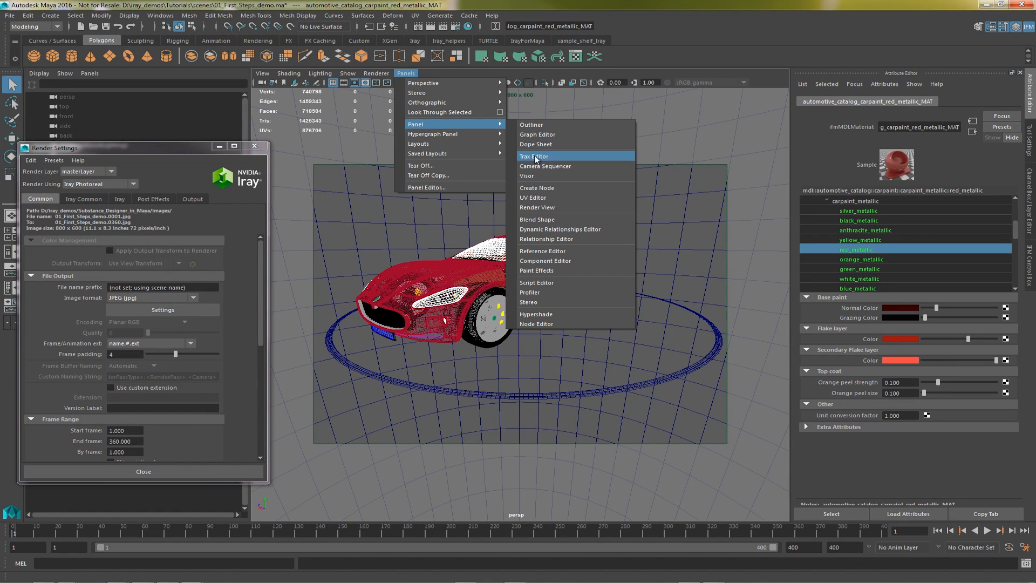
{"action": "left_click", "coordinate": [536, 207]}
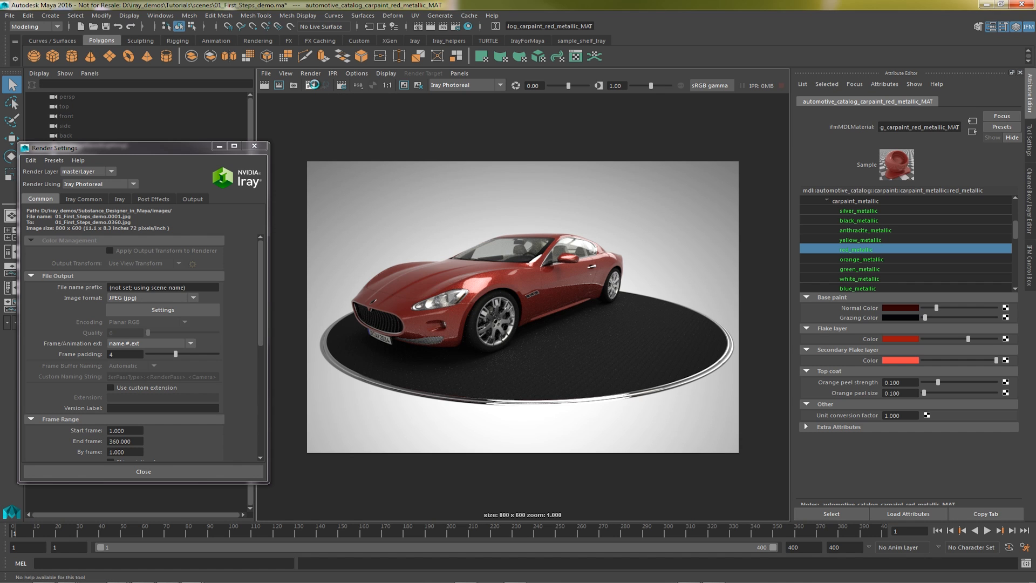
{"action": "left_click", "coordinate": [311, 84]}
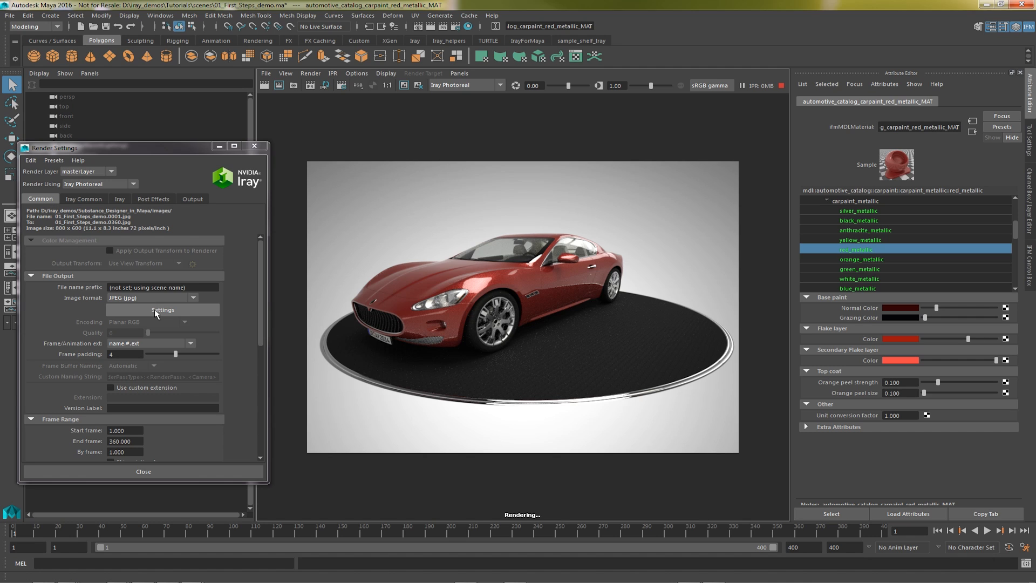
{"action": "left_click", "coordinate": [84, 199]}
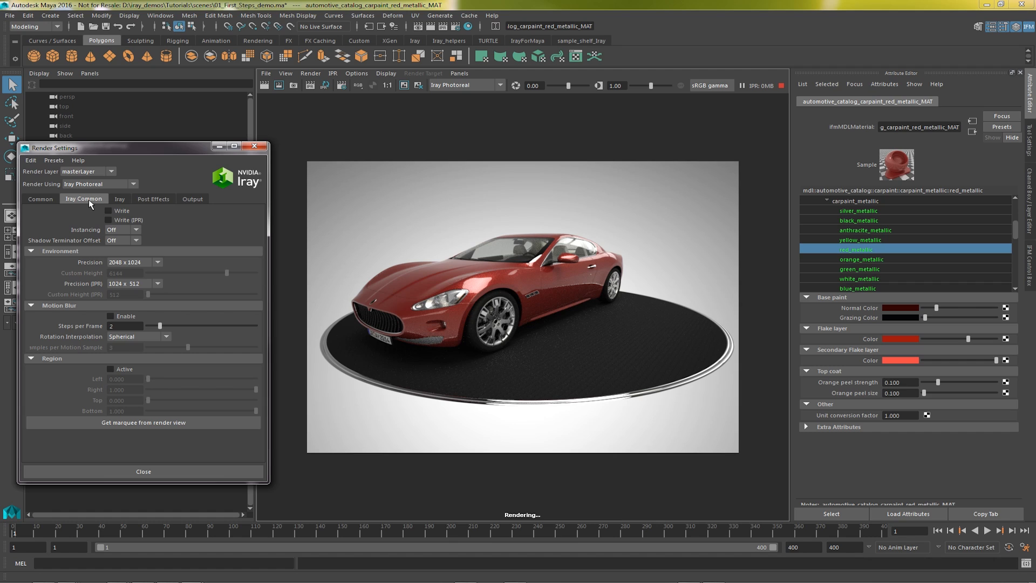
Enable Write and Write (IPR) in Iray Common settings, keeping Shadow Terminator Offset Off
{"action": "left_click", "coordinate": [108, 211]}
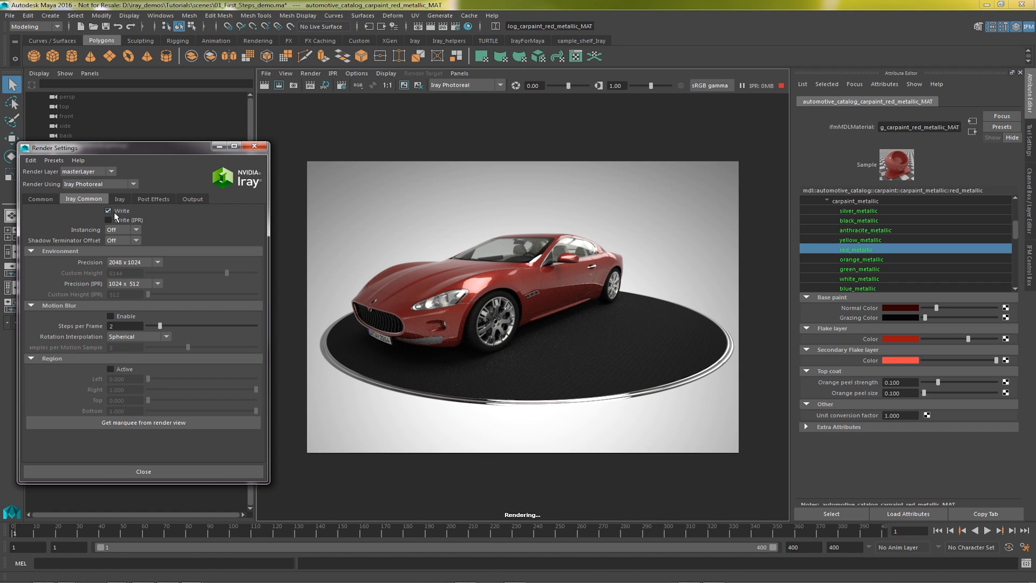
{"action": "left_click", "coordinate": [122, 229]}
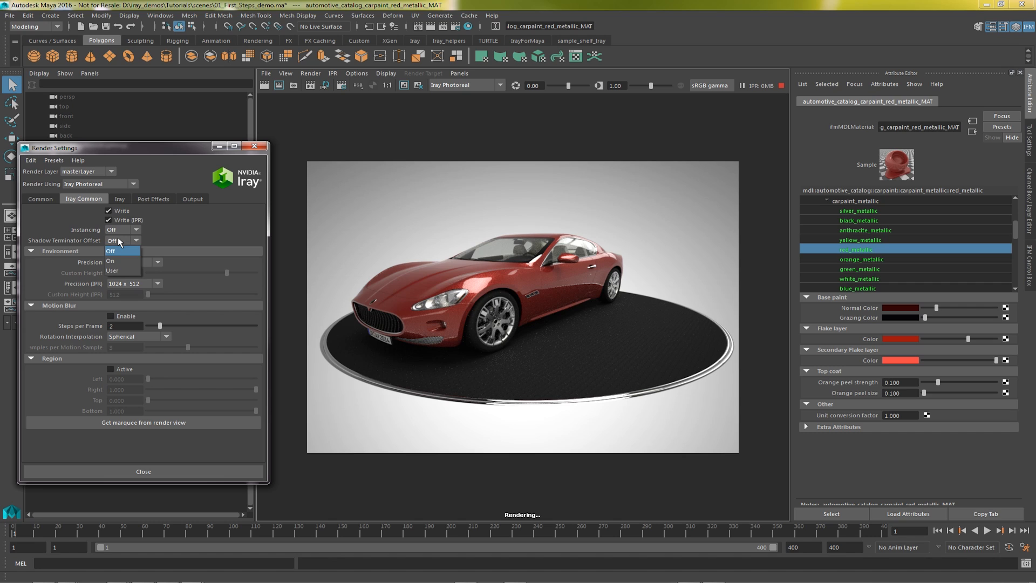
{"action": "left_click", "coordinate": [131, 261]}
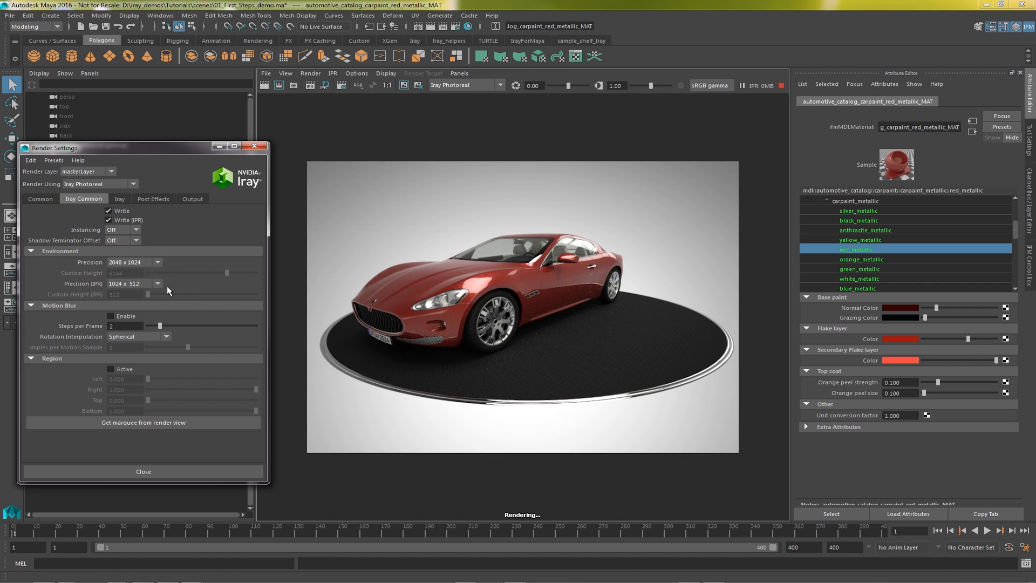
{"action": "mouse_move", "coordinate": [160, 277]}
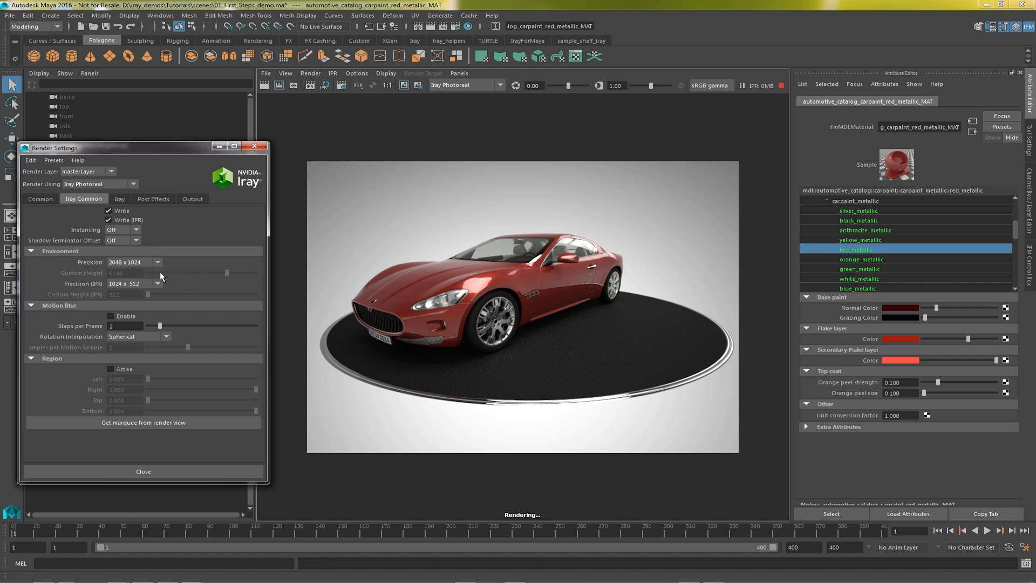
{"action": "mouse_move", "coordinate": [177, 342]}
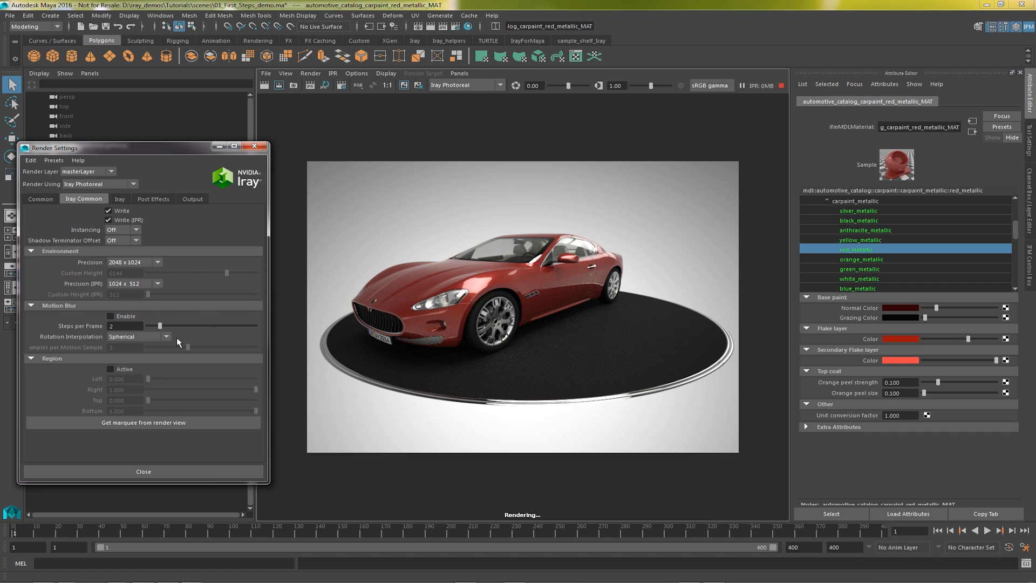
{"action": "mouse_move", "coordinate": [141, 374]}
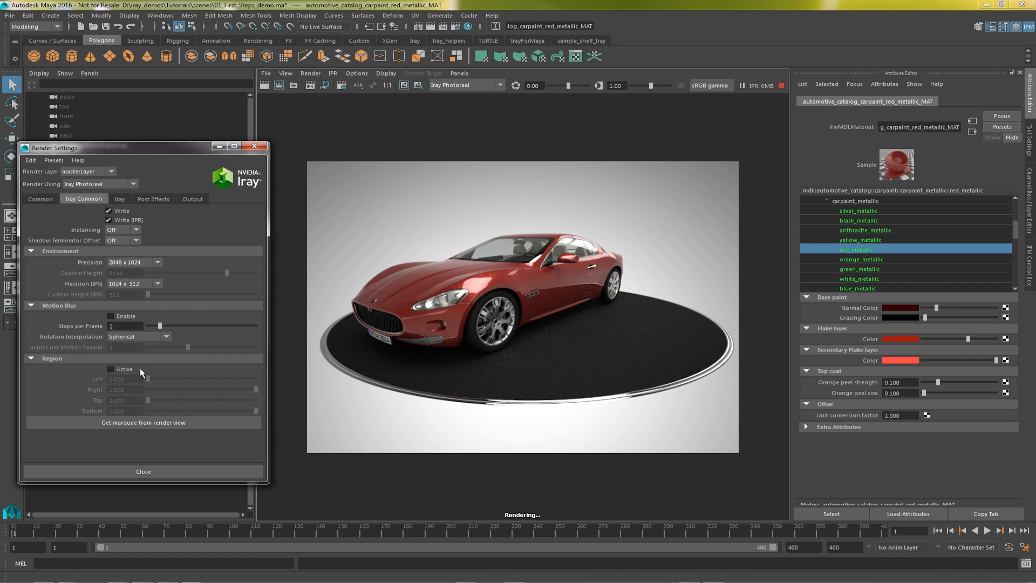
{"action": "mouse_move", "coordinate": [127, 393]}
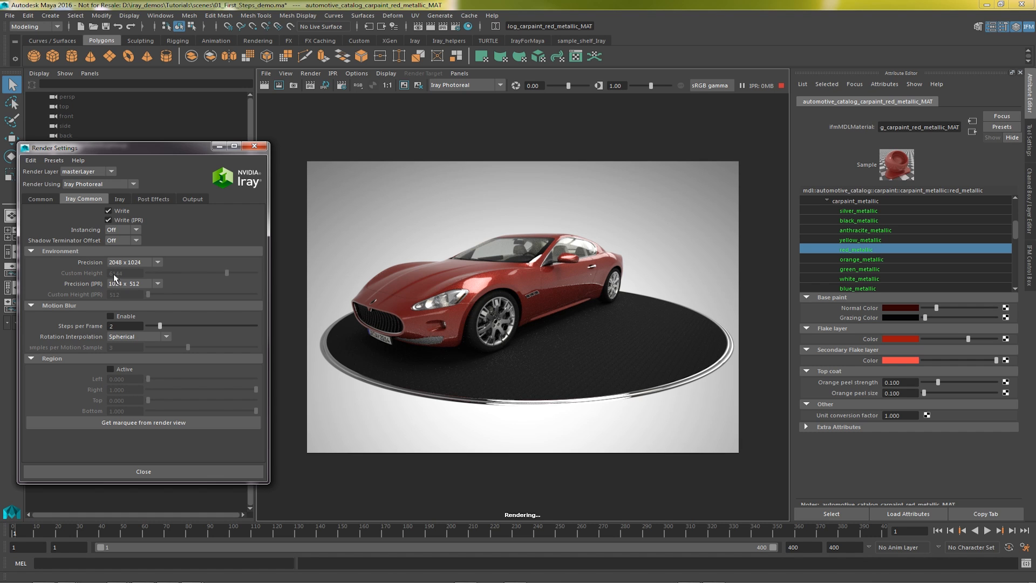
Set Max. Path Length to 16, architectural sampler off, firefly filter on, and expand Responsiveness
{"action": "left_click", "coordinate": [119, 199]}
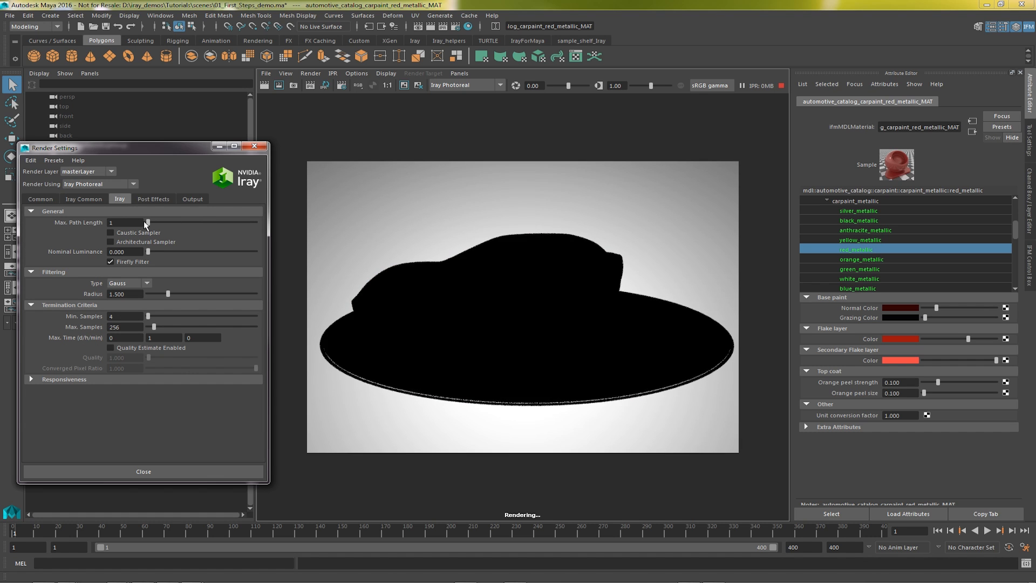
{"action": "left_click_drag", "start_coordinate": [148, 222], "coordinate": [162, 222]}
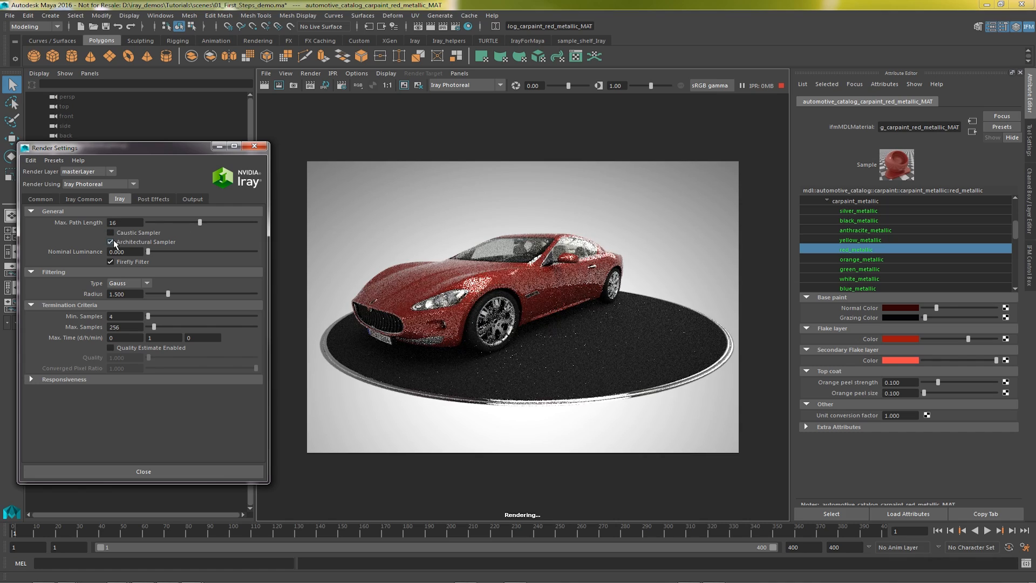
{"action": "left_click", "coordinate": [110, 240]}
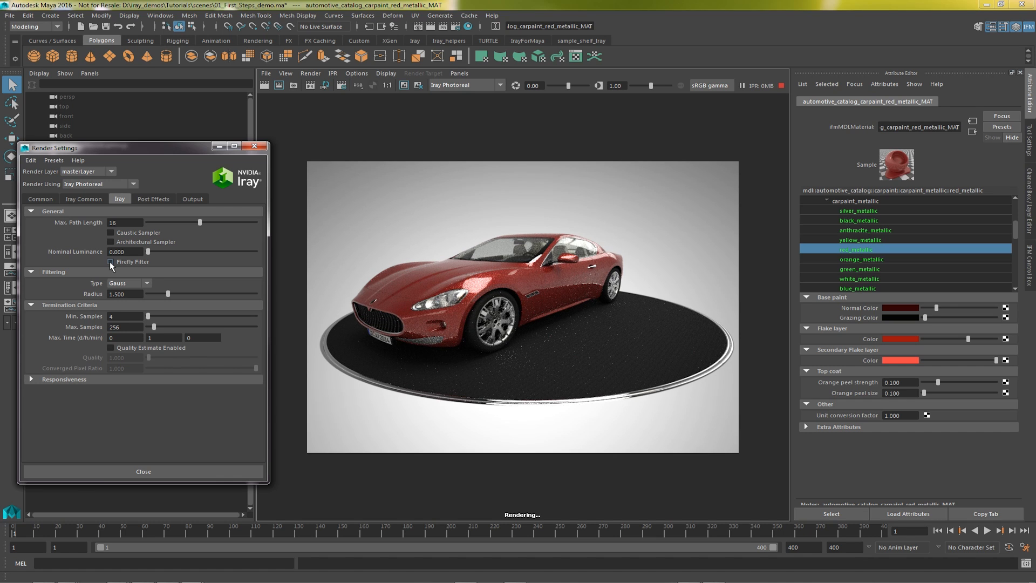
{"action": "left_click", "coordinate": [111, 261]}
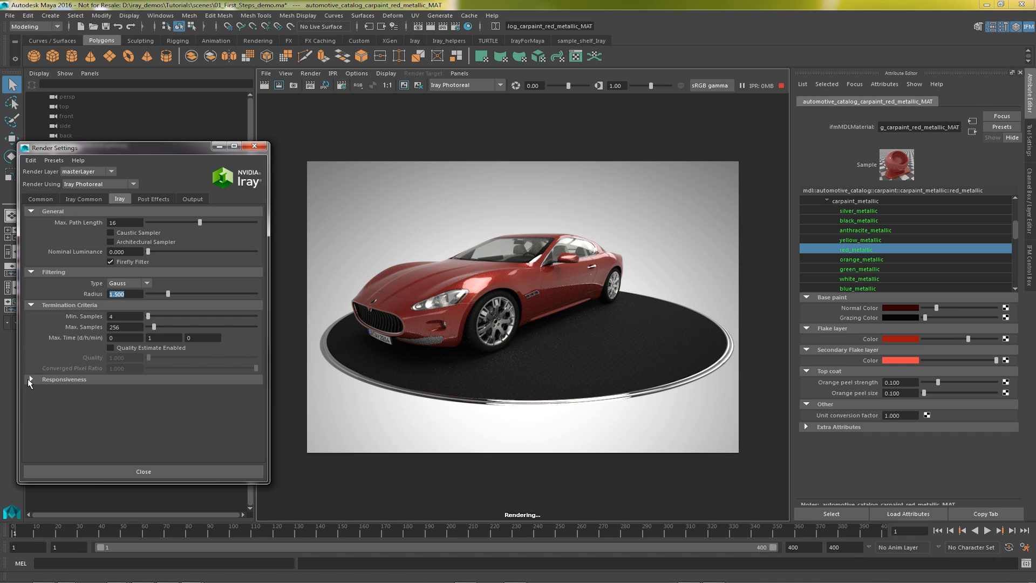
{"action": "left_click", "coordinate": [30, 382]}
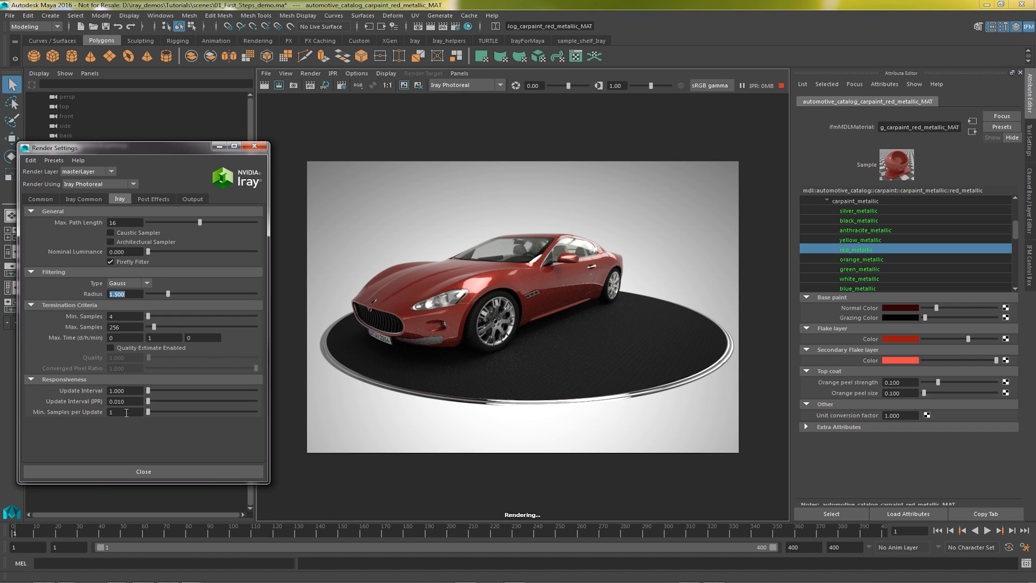
{"action": "left_click", "coordinate": [152, 199]}
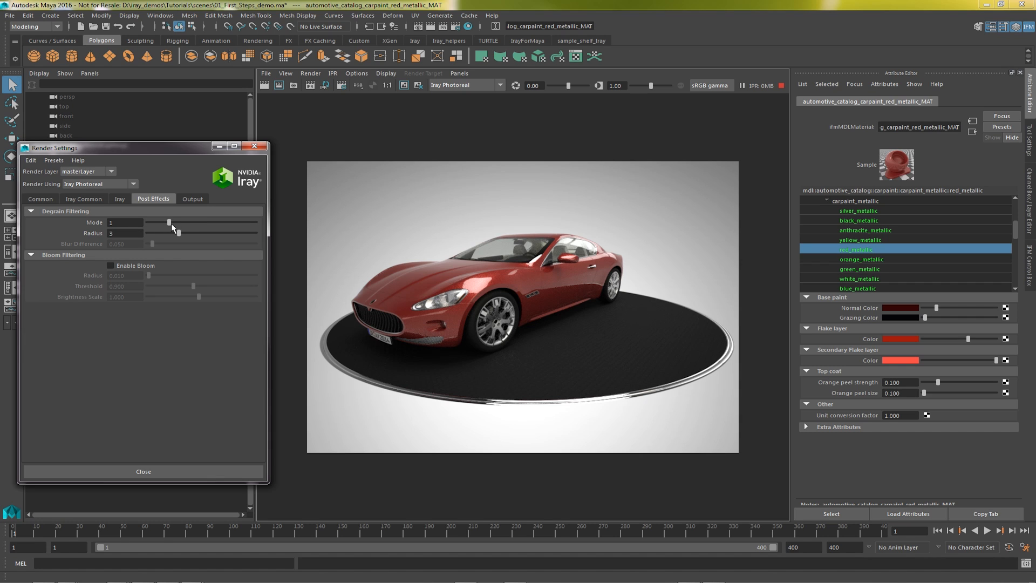
Try Degrain Mode 4 then return it to 0, and set Render Using to Iray Interactive
{"action": "left_click_drag", "start_coordinate": [169, 223], "coordinate": [212, 223]}
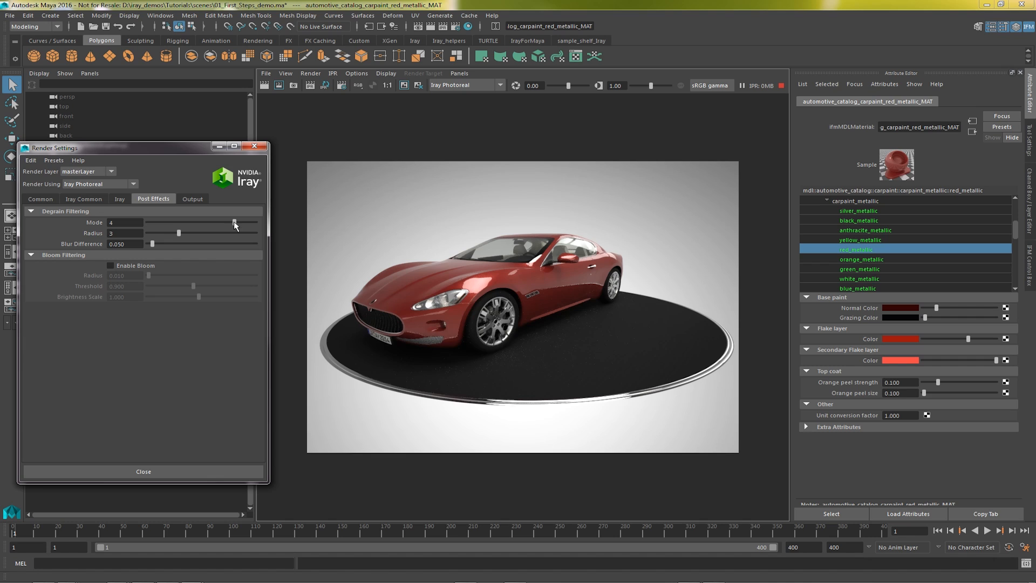
{"action": "left_click_drag", "start_coordinate": [235, 222], "coordinate": [168, 222]}
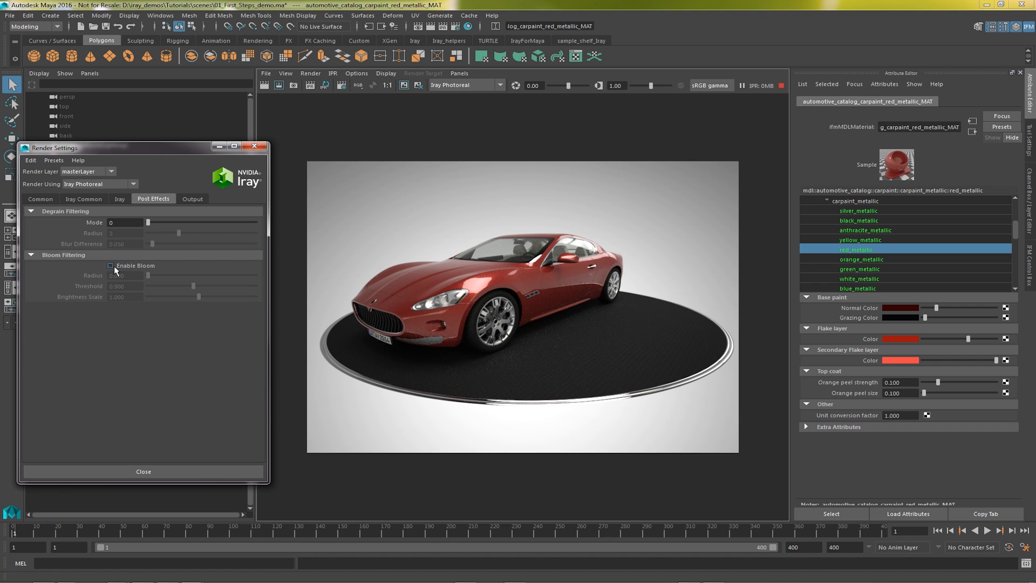
{"action": "left_click", "coordinate": [99, 184]}
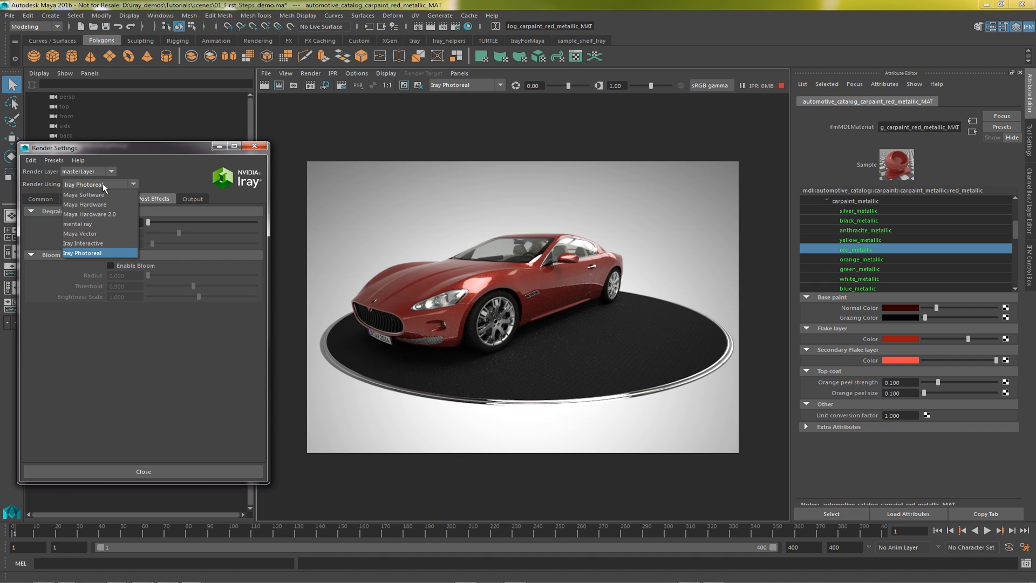
{"action": "left_click", "coordinate": [84, 243]}
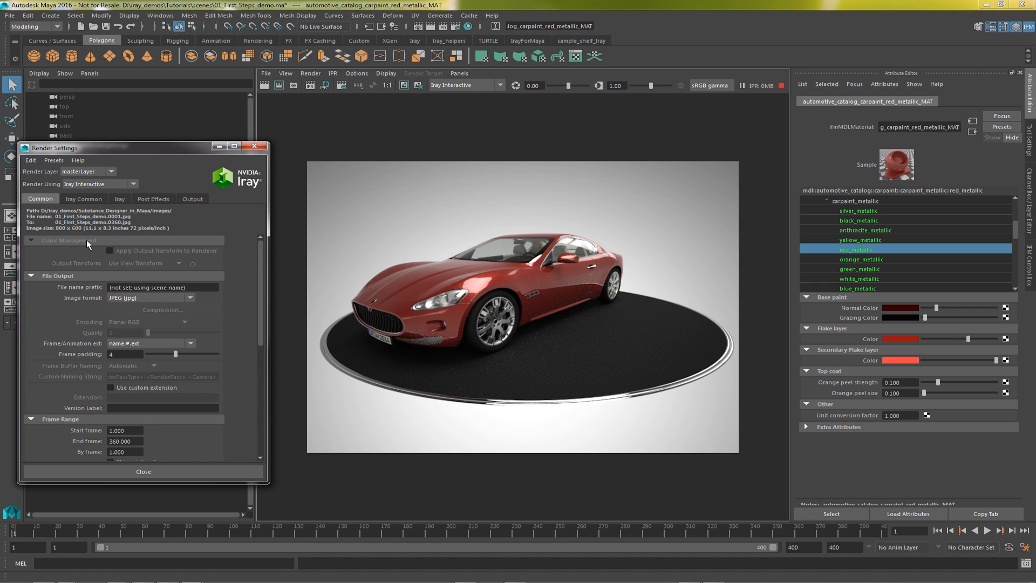
Show the Iray Output tab with its Radiance and Auxiliary Canvases sections
{"action": "left_click", "coordinate": [192, 199]}
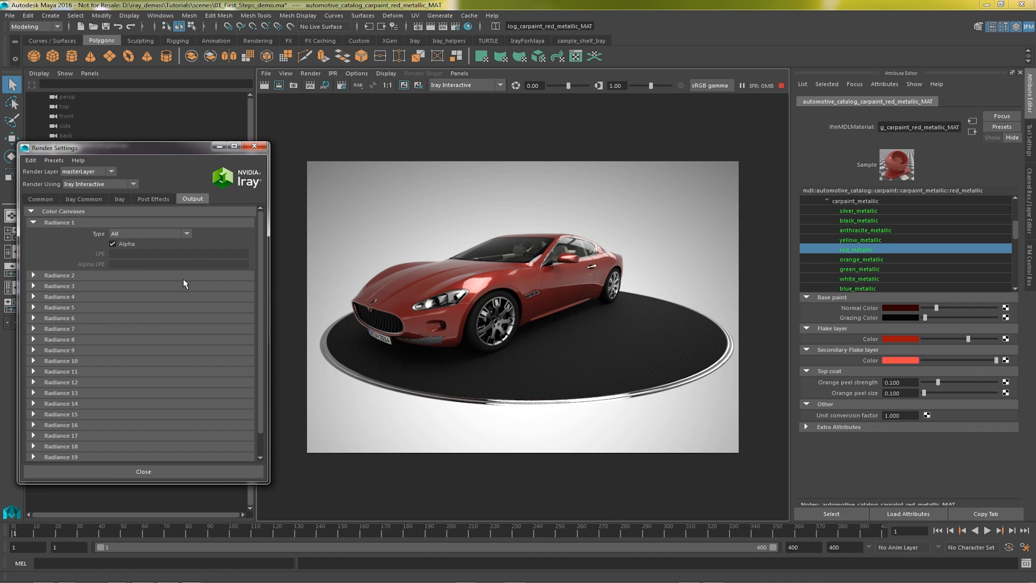
{"action": "left_click", "coordinate": [32, 275]}
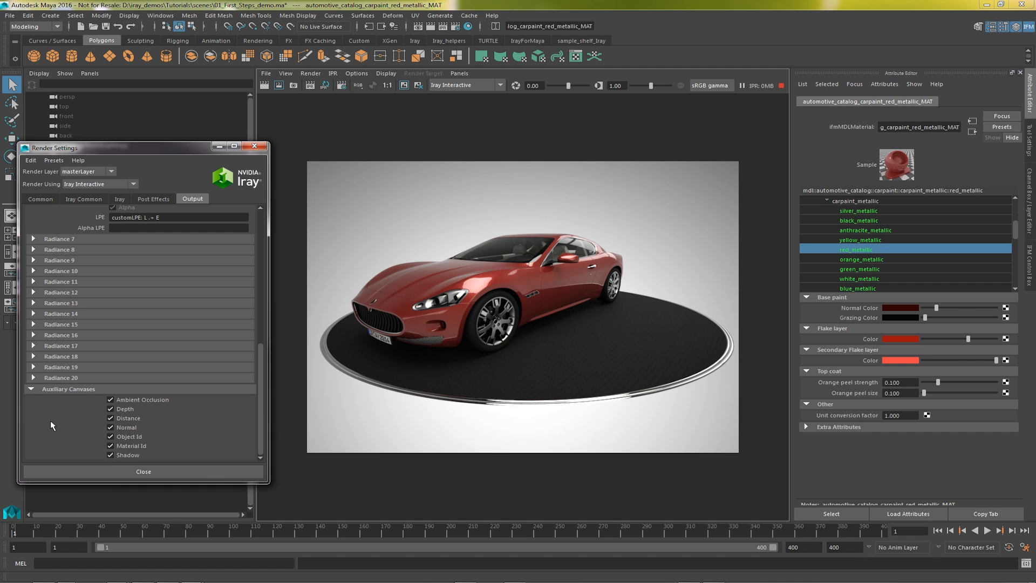
{"action": "mouse_move", "coordinate": [137, 463]}
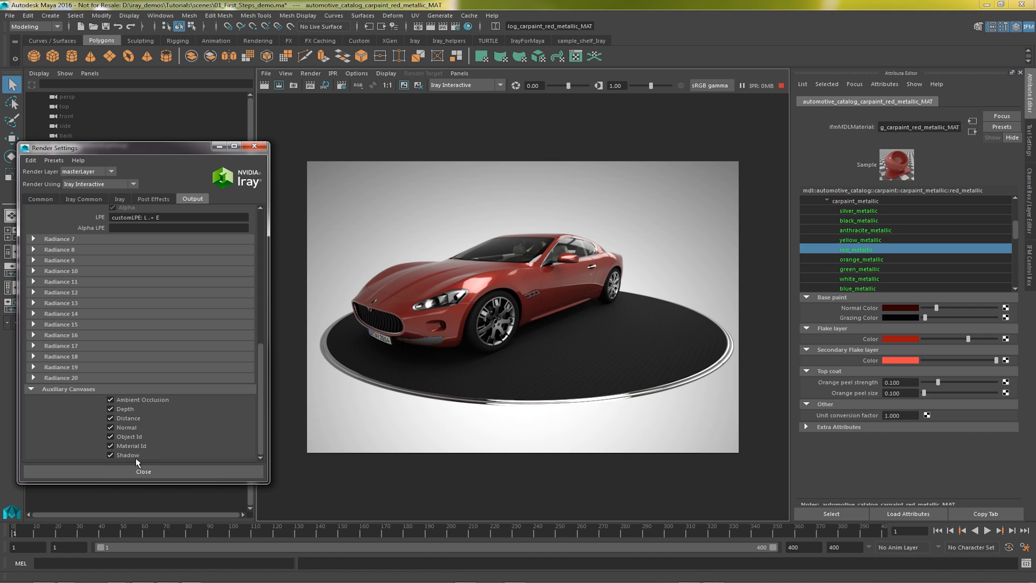